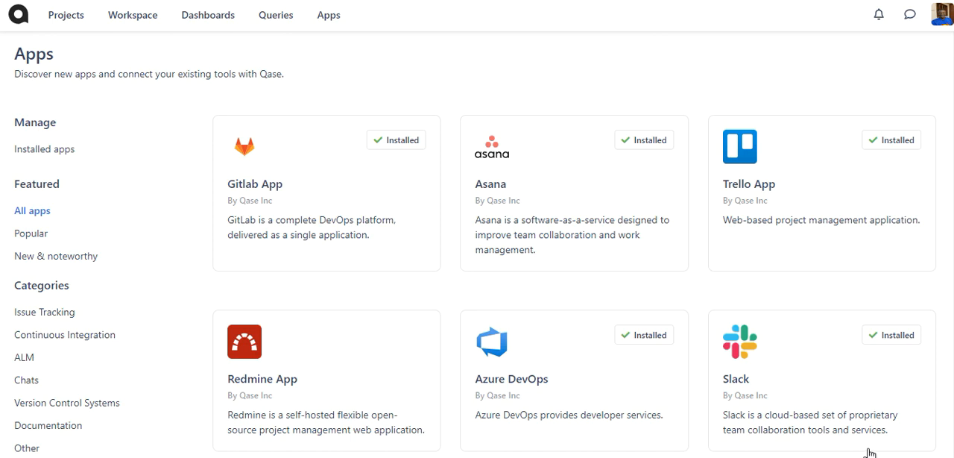
pyautogui.moveTo(840, 385)
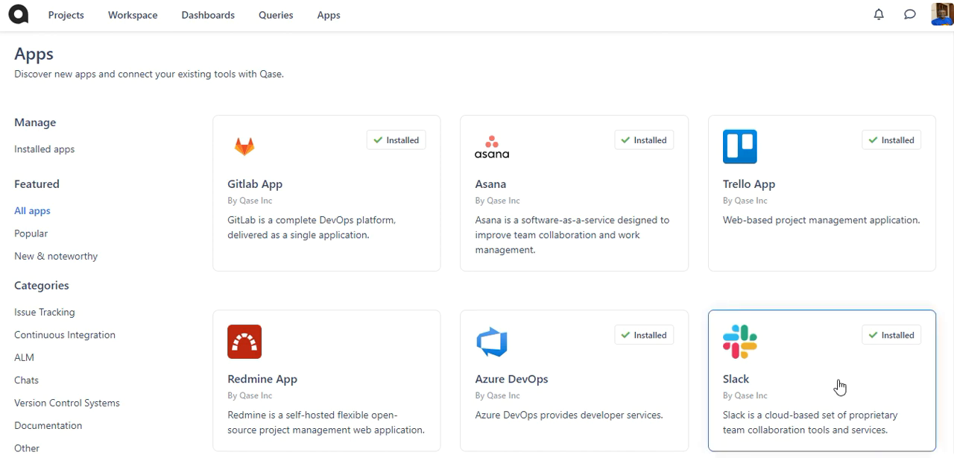
pyautogui.moveTo(893, 325)
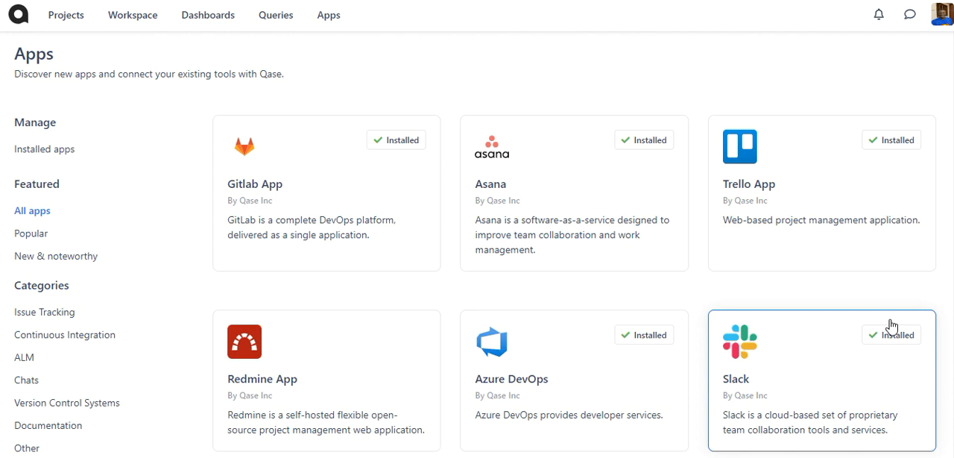
pyautogui.moveTo(421, 35)
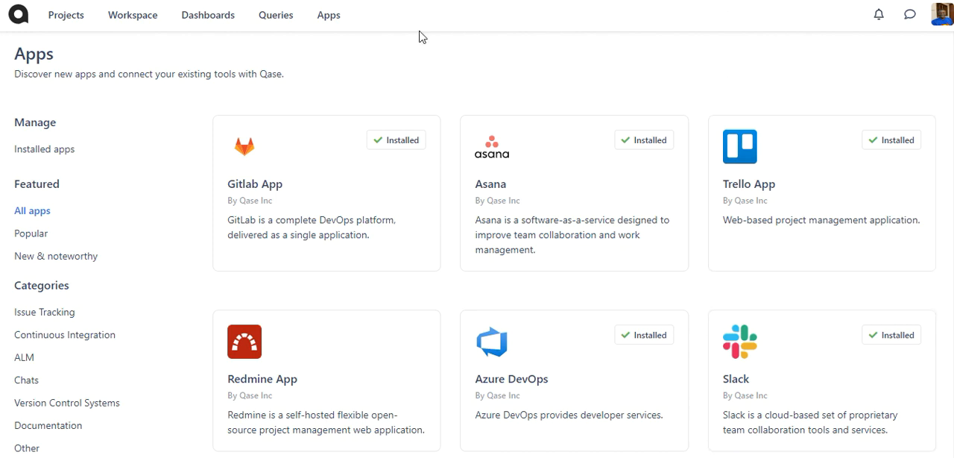
pyautogui.moveTo(459, 102)
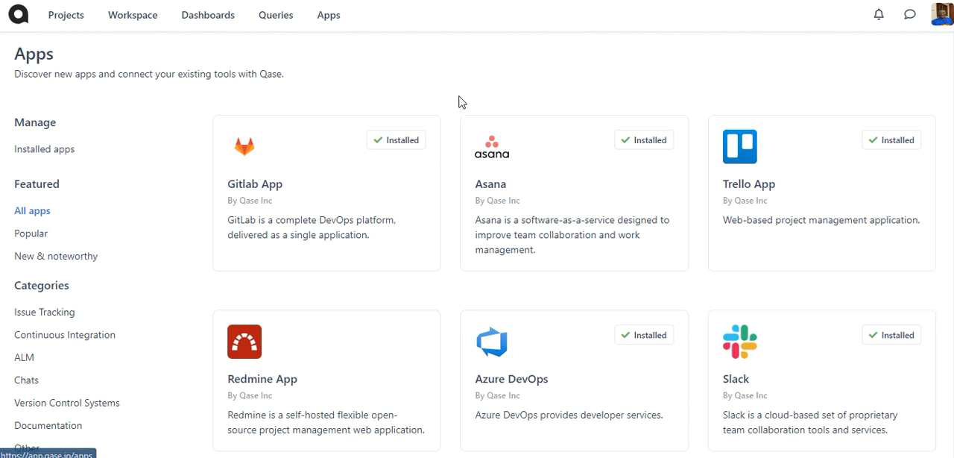
# Step: Locate the Jira Cloud card in the Apps catalog and start its installation
pyautogui.scroll(-3)
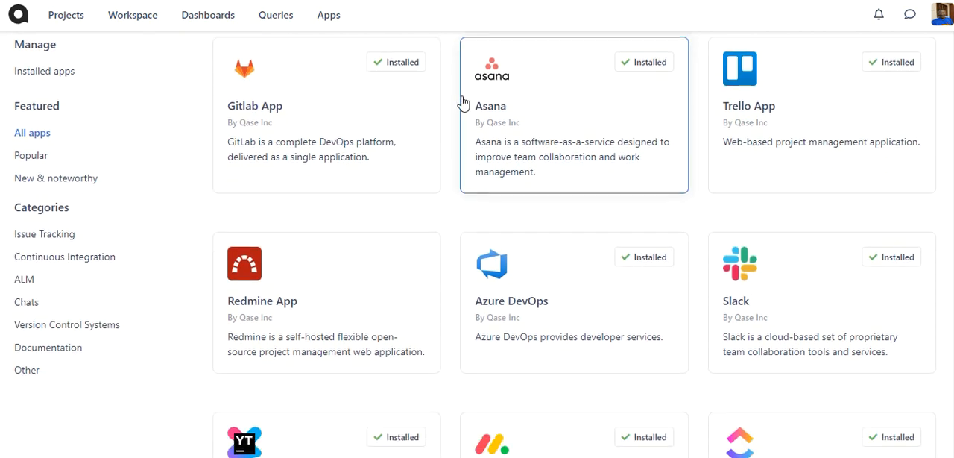
pyautogui.scroll(-3)
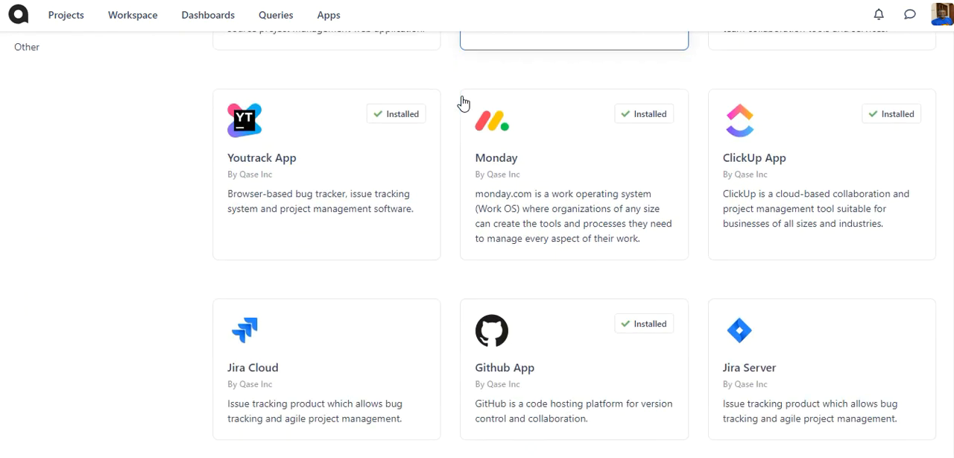
pyautogui.moveTo(379, 340)
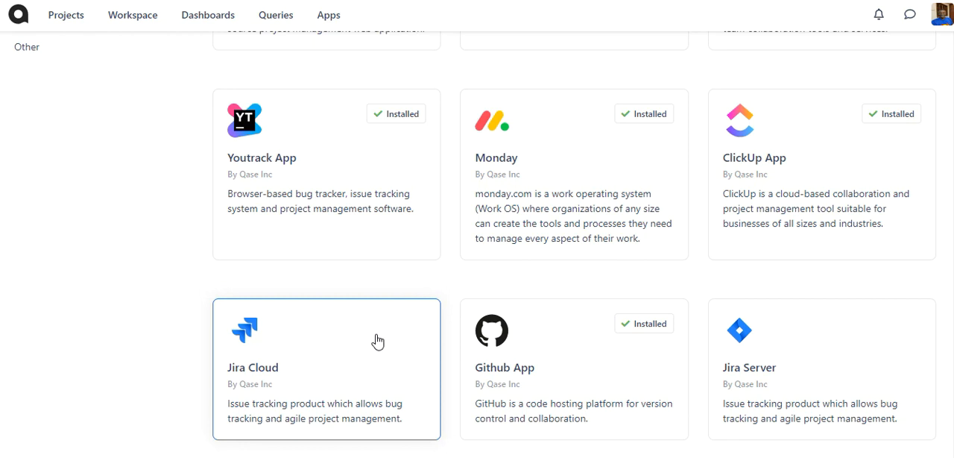
pyautogui.click(327, 367)
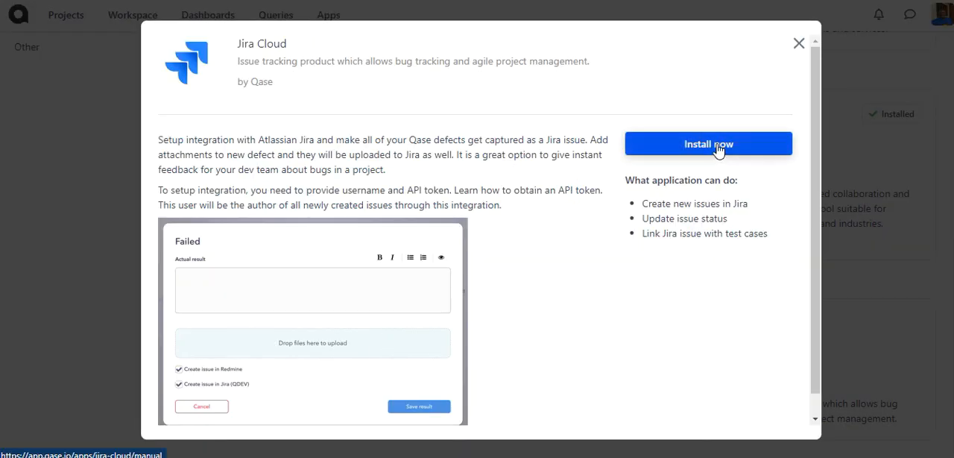
pyautogui.click(707, 143)
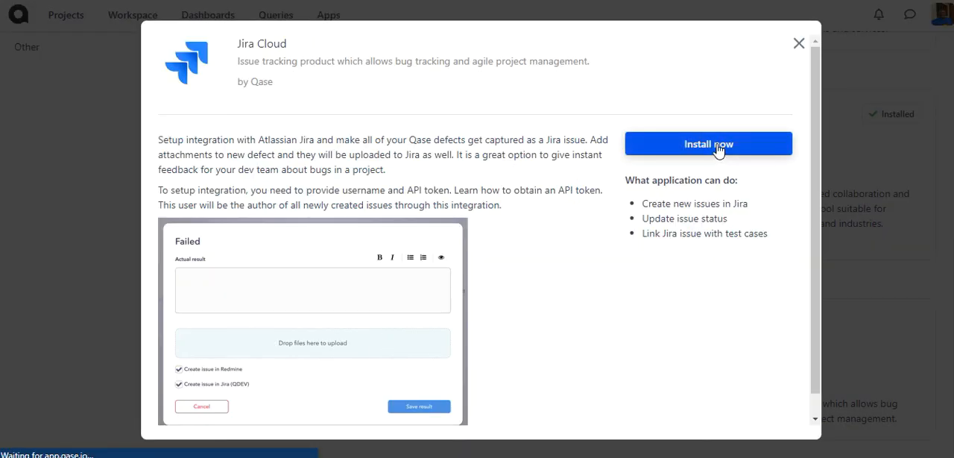
pyautogui.click(706, 143)
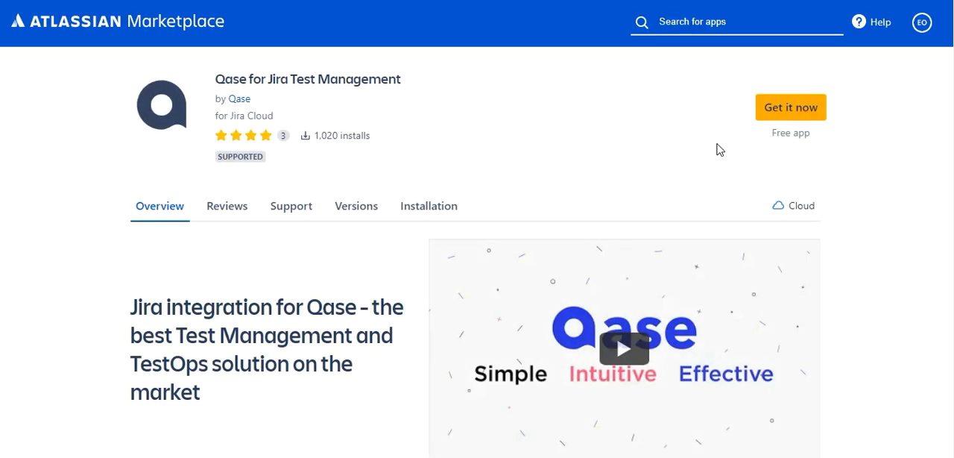
pyautogui.moveTo(790, 107)
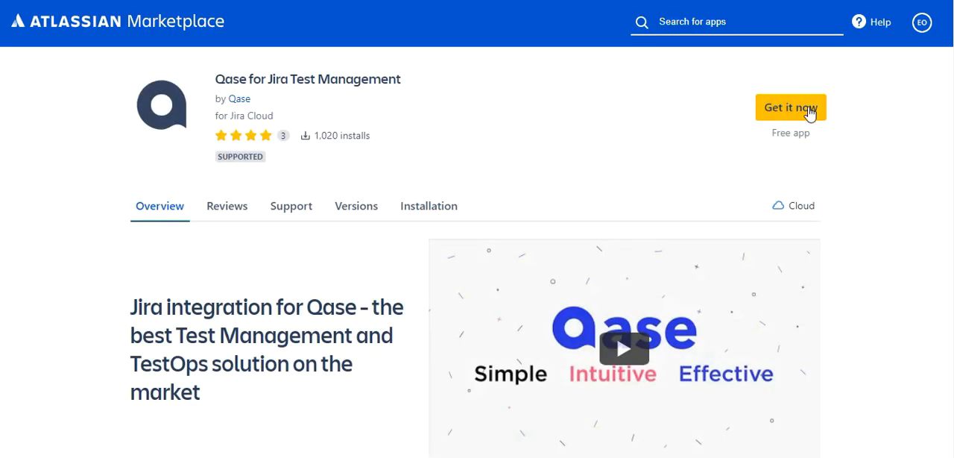
# Step: Get the free Qase for Jira Test Management app from its Marketplace listing
pyautogui.click(790, 107)
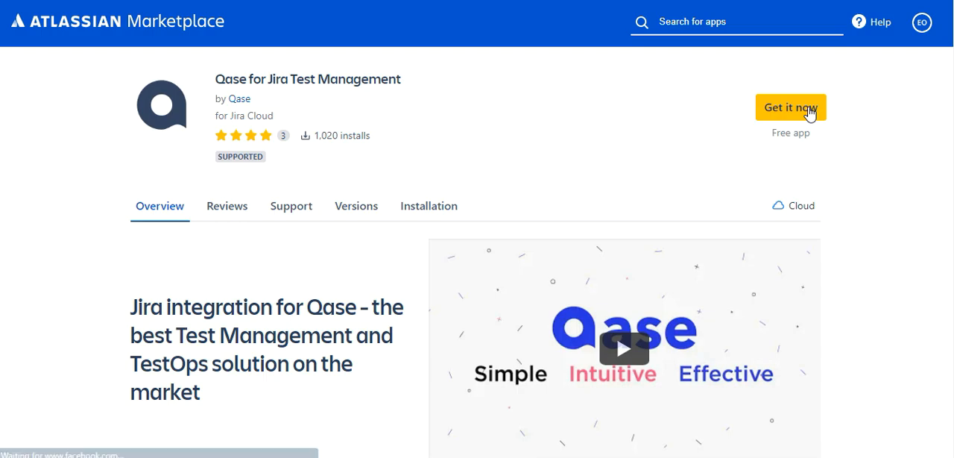
pyautogui.click(790, 108)
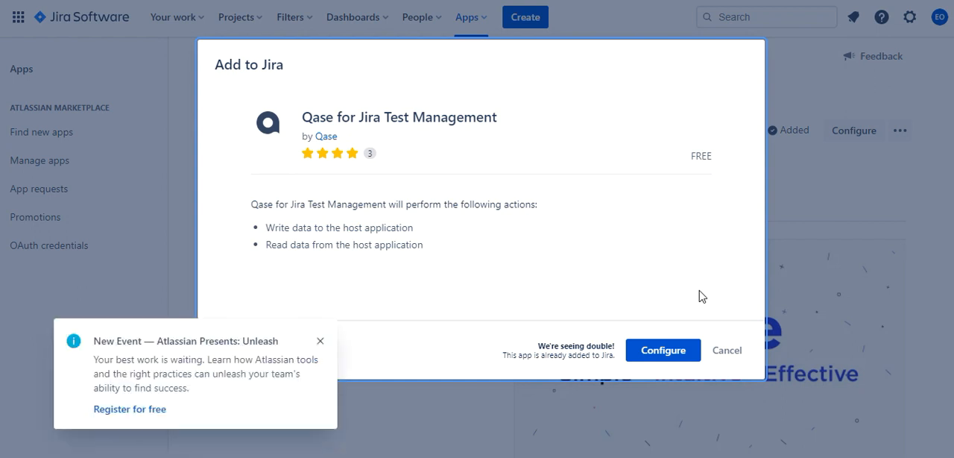
pyautogui.moveTo(662, 349)
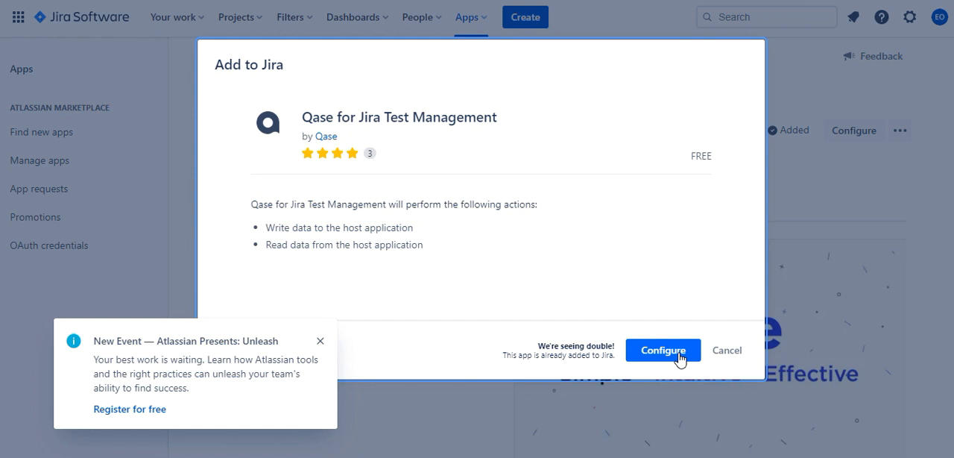
# Step: Continue from the Add to Jira dialog to configure the Qase app
pyautogui.click(661, 350)
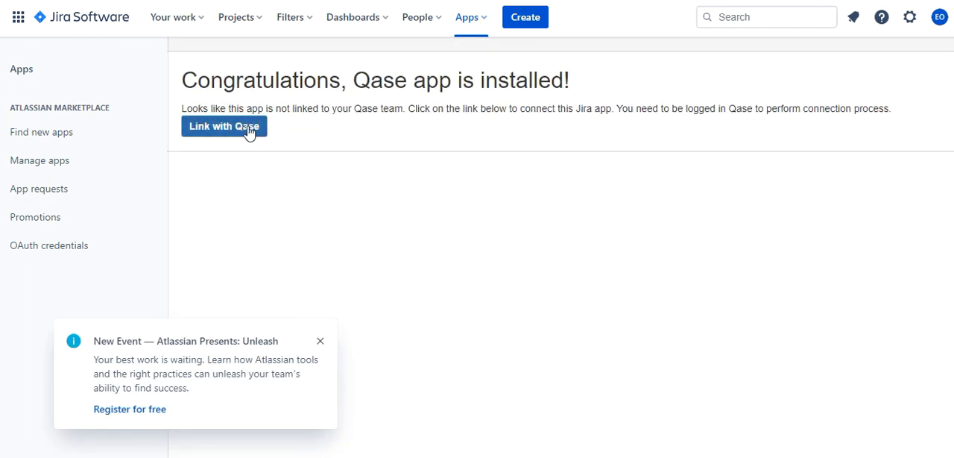
# Step: Link the Jira app with Qase and authorize its access to the workspace
pyautogui.click(224, 125)
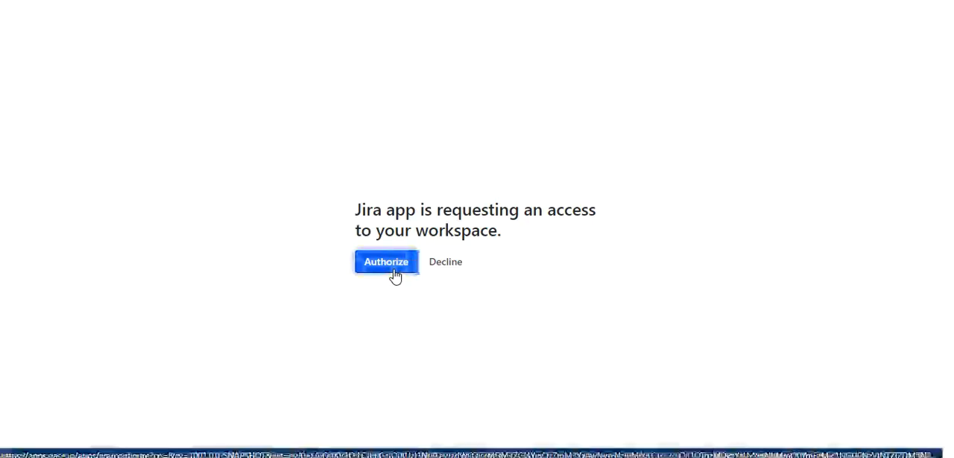
pyautogui.click(385, 262)
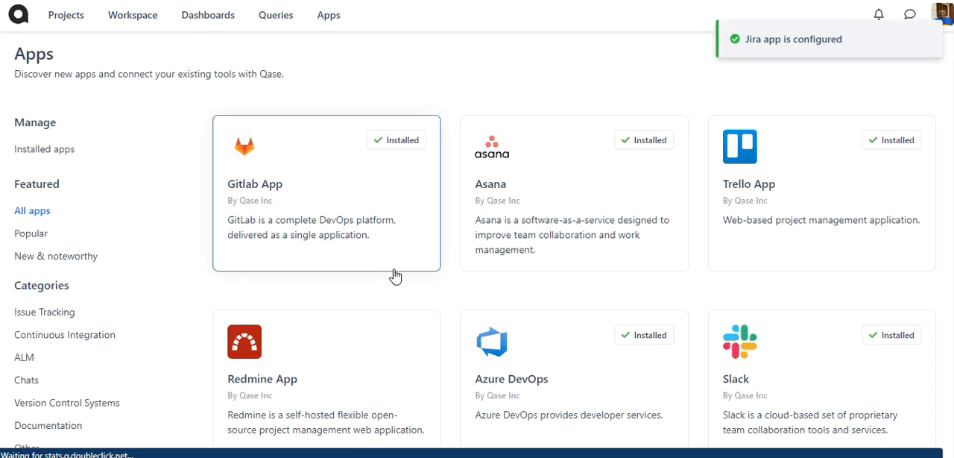
pyautogui.moveTo(796, 56)
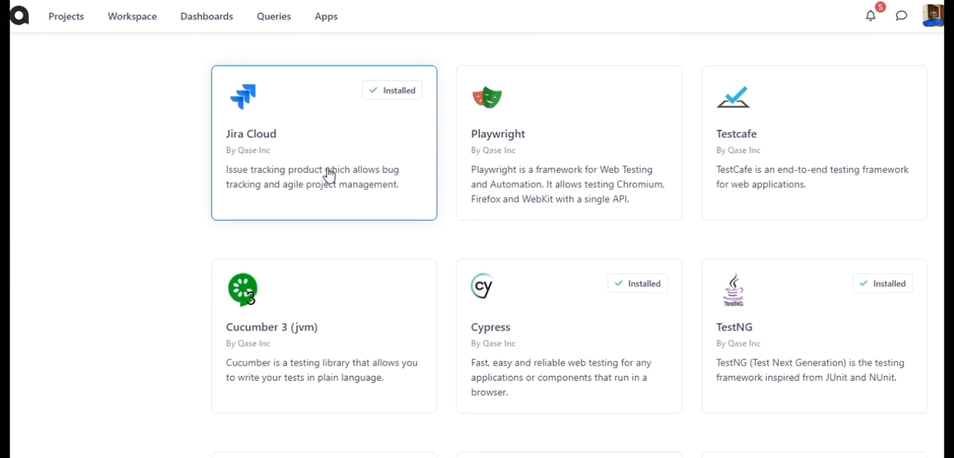
# Step: View the installed Jira Cloud app's details and reveal its Settings and Clear cache options
pyautogui.click(323, 143)
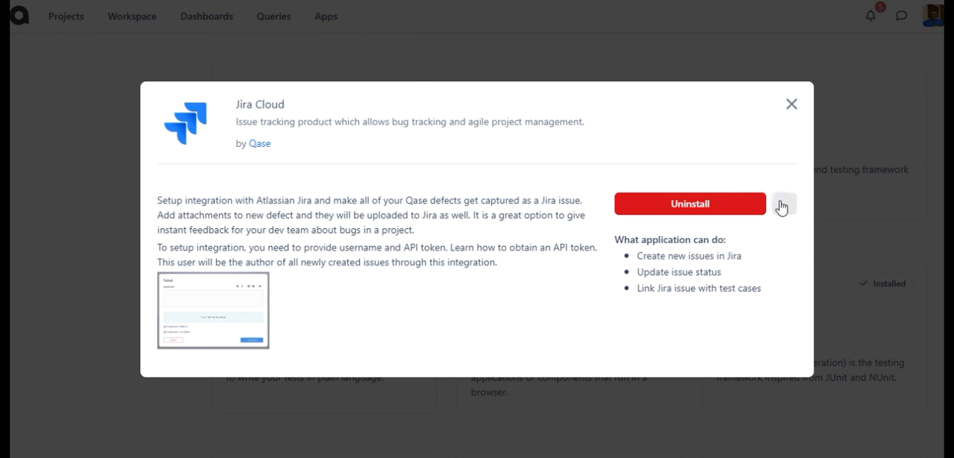
pyautogui.click(784, 203)
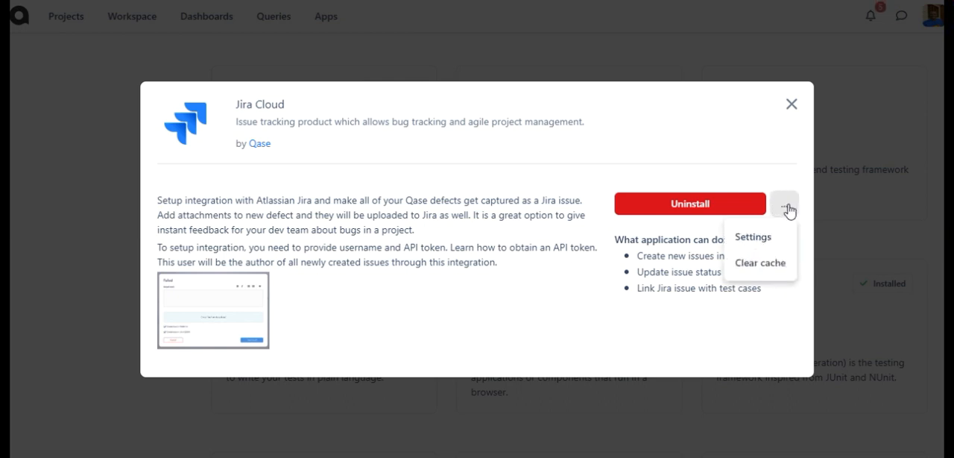
pyautogui.moveTo(775, 253)
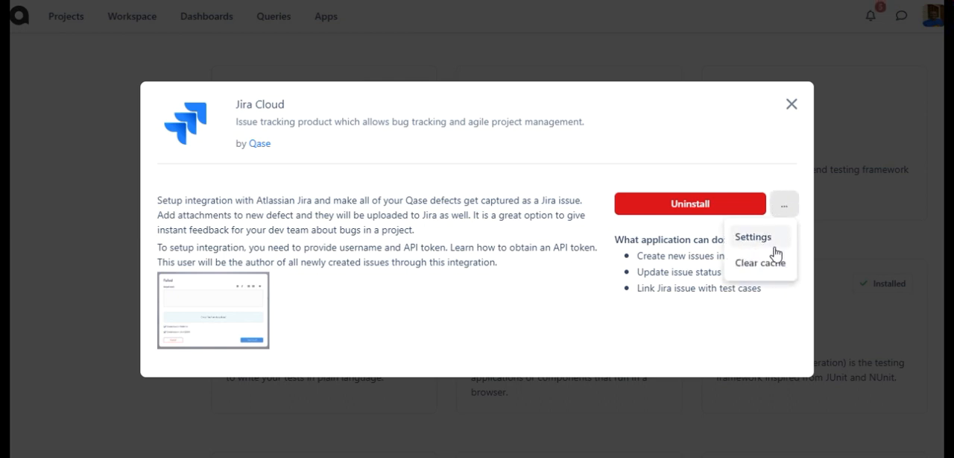
# Step: In Jira integration settings, choose the Qase project and the Default issue type
pyautogui.click(753, 236)
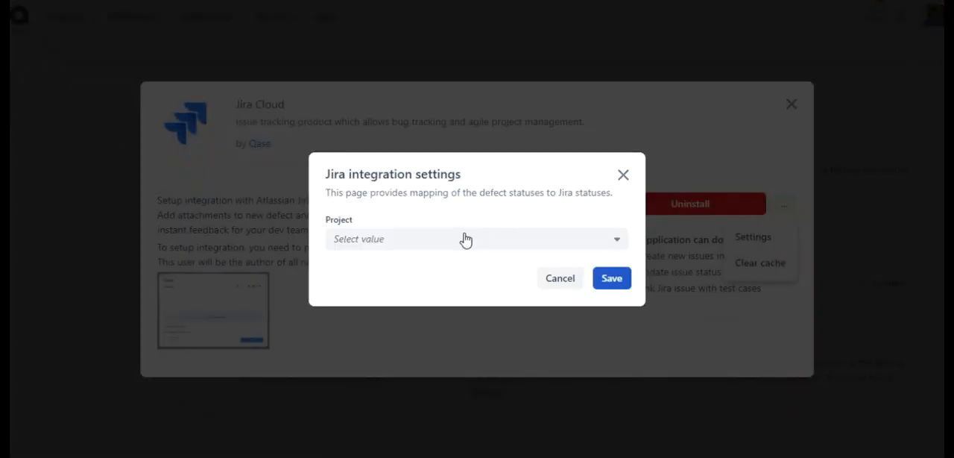
pyautogui.click(465, 238)
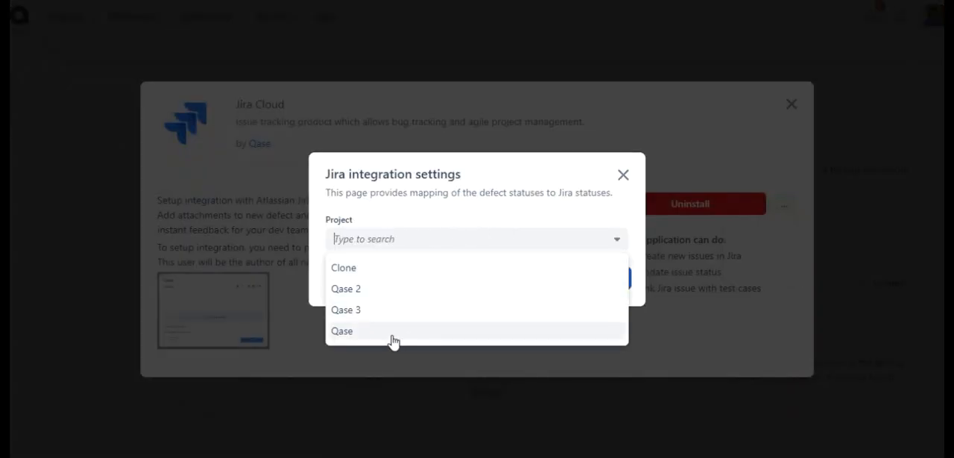
pyautogui.click(342, 331)
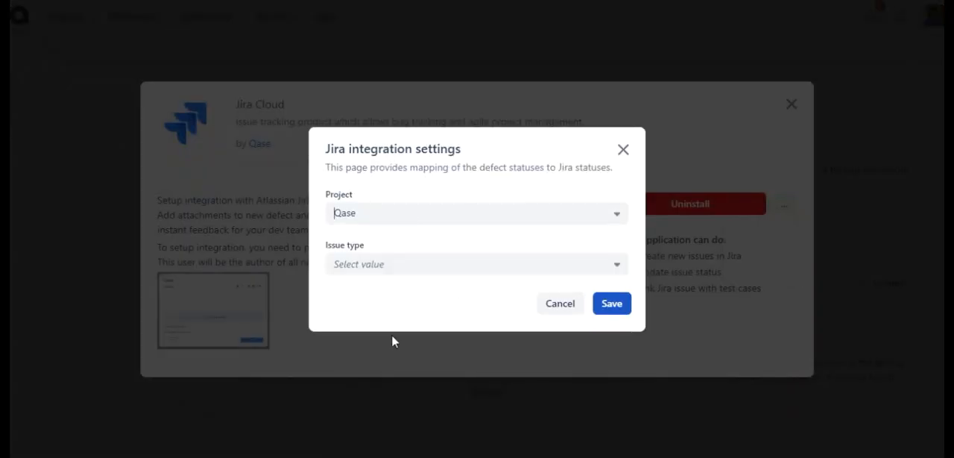
pyautogui.click(477, 264)
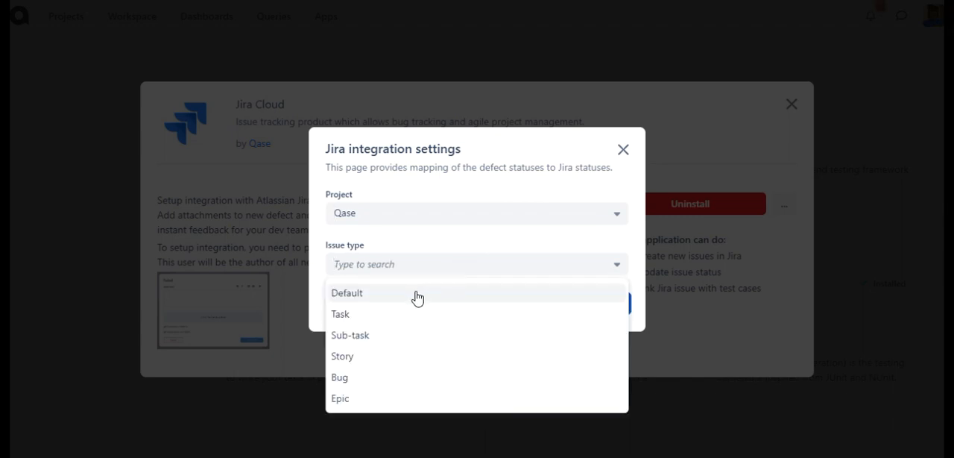
pyautogui.click(347, 292)
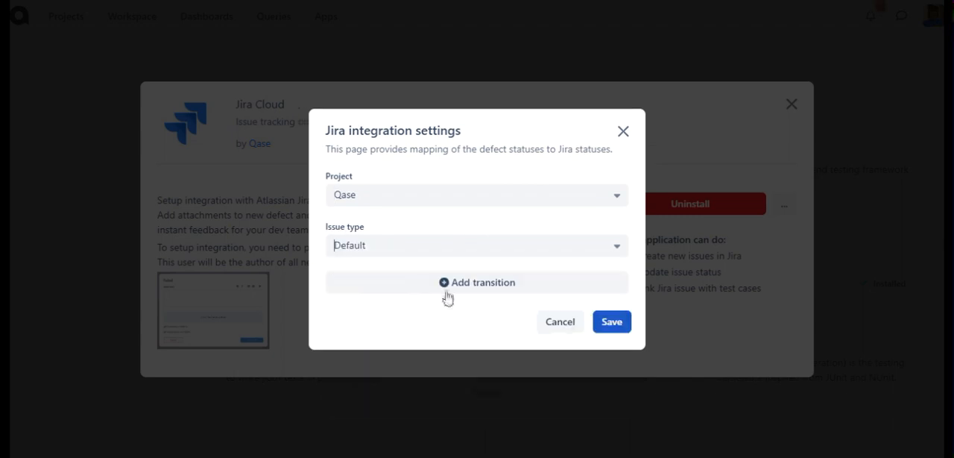
# Step: Add a transition mapping Jira's To Do status to In Progress and save the settings
pyautogui.click(477, 282)
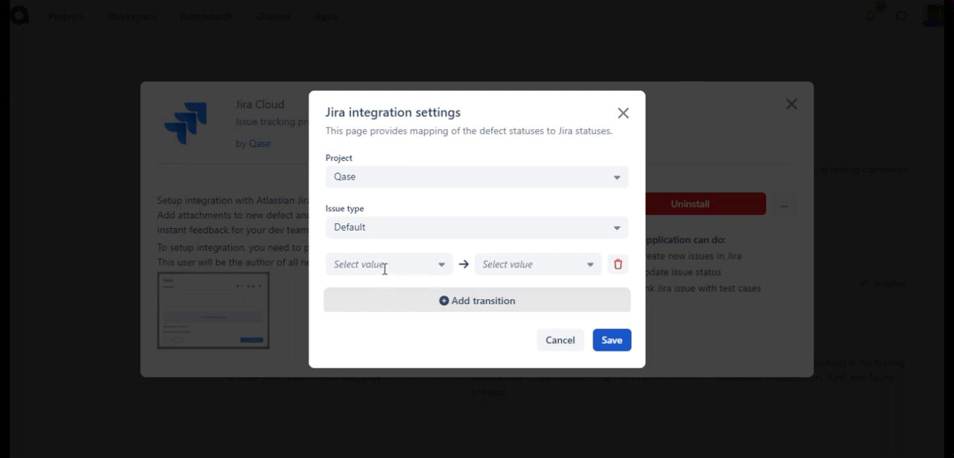
pyautogui.click(384, 264)
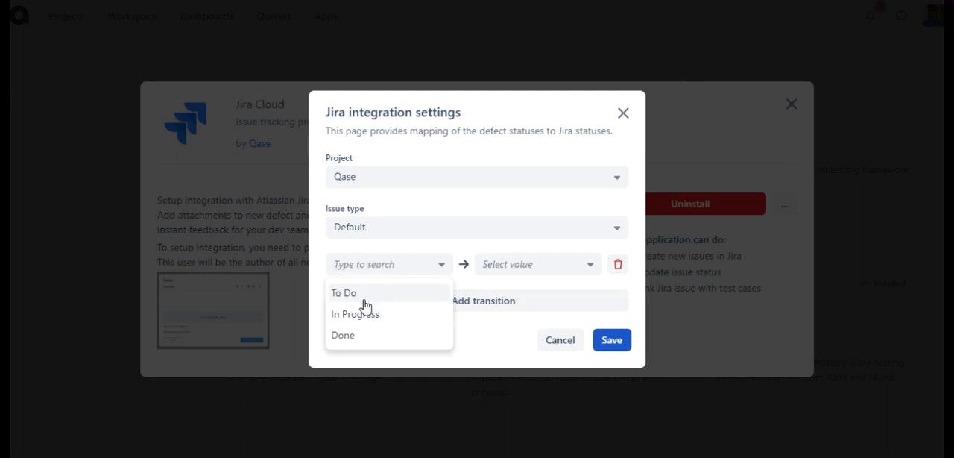
pyautogui.click(344, 292)
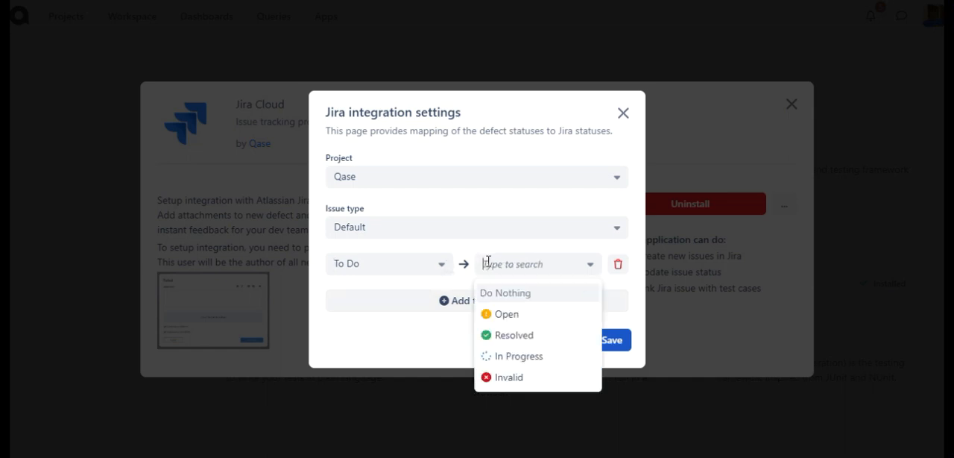
pyautogui.moveTo(489, 298)
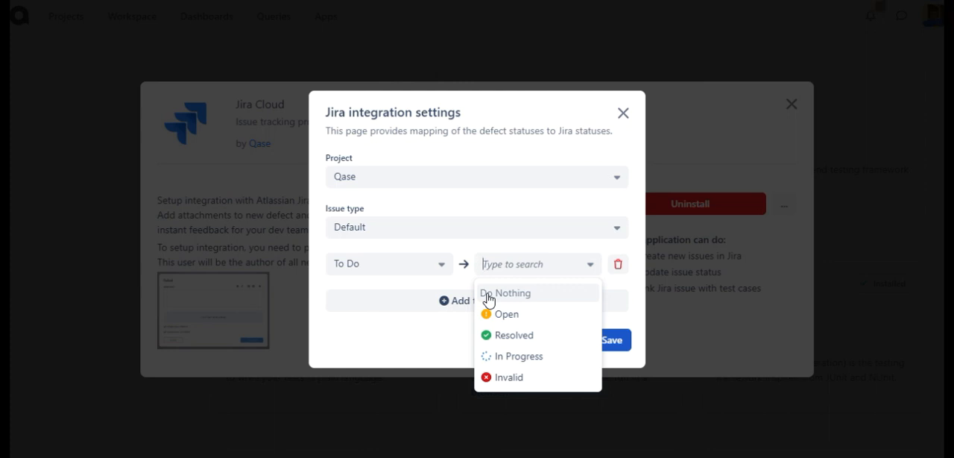
pyautogui.moveTo(507, 321)
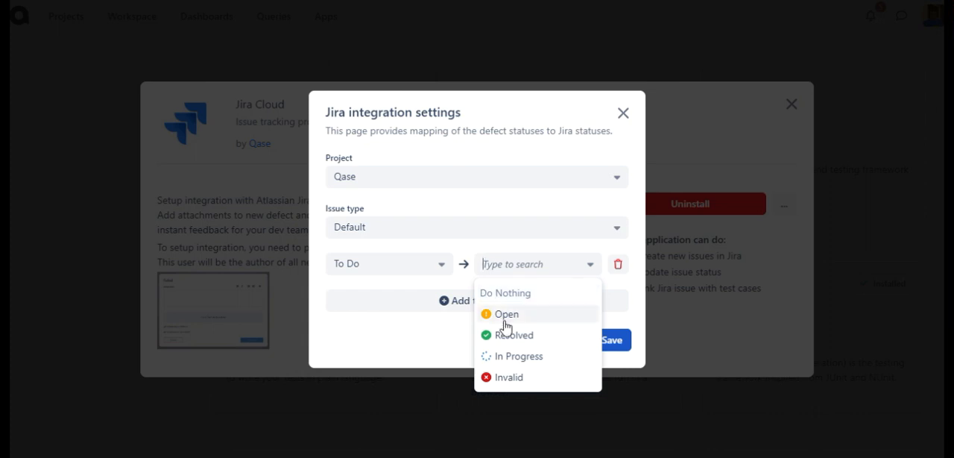
pyautogui.click(519, 355)
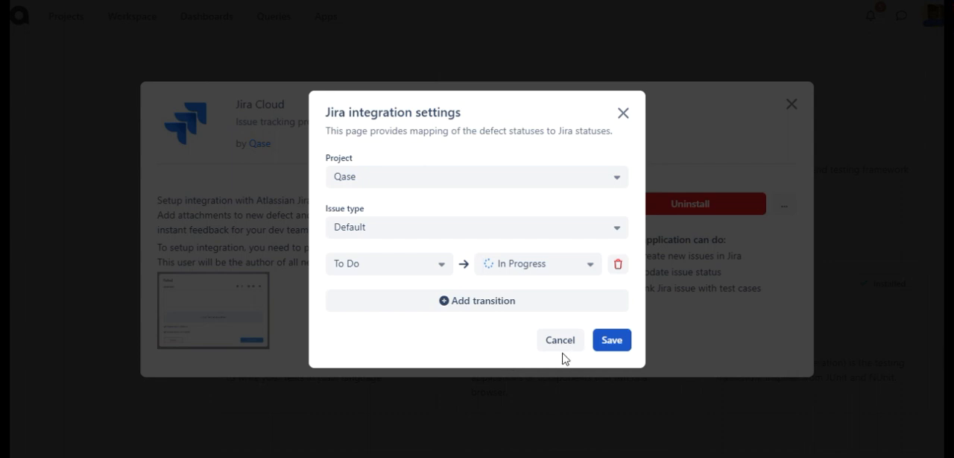
pyautogui.click(611, 340)
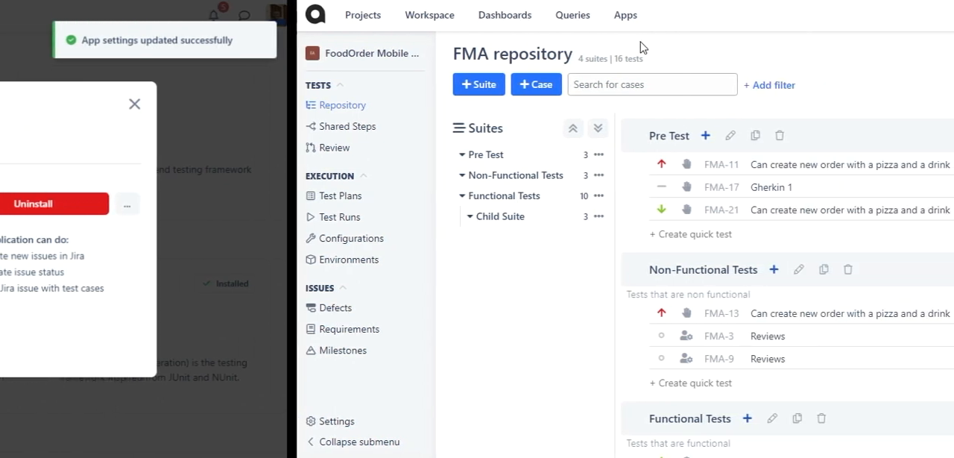
# Step: Return to the FMA repository and view test case FMA-11's properties
pyautogui.click(134, 105)
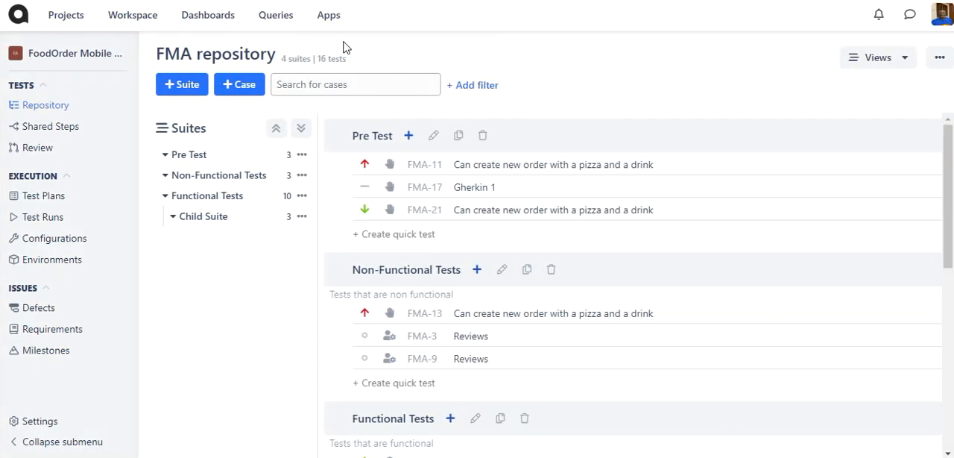
pyautogui.click(551, 164)
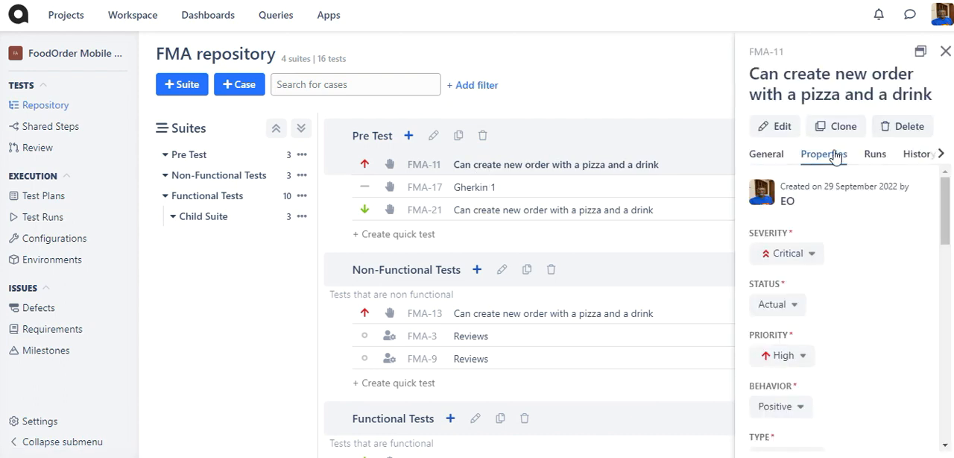
pyautogui.moveTo(834, 167)
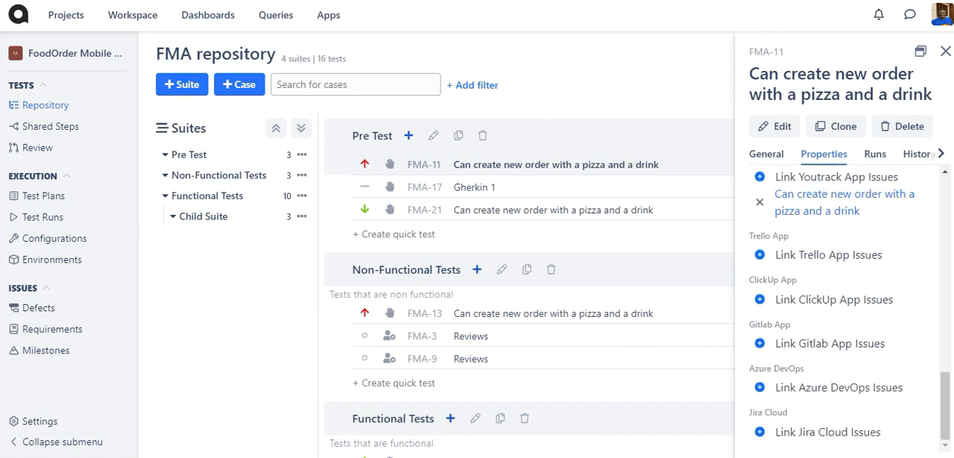
pyautogui.moveTo(853, 441)
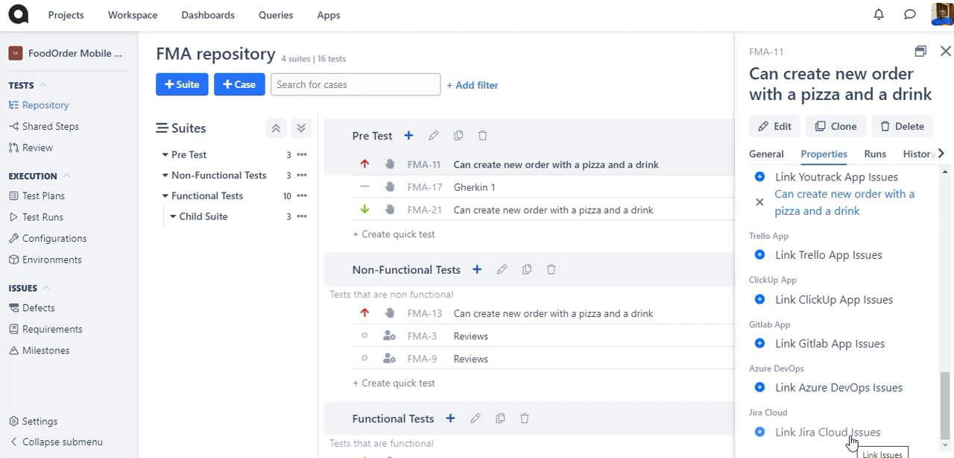
# Step: Search the pasted QASE-9 issue URL and link that Jira issue to FMA-11
pyautogui.click(829, 432)
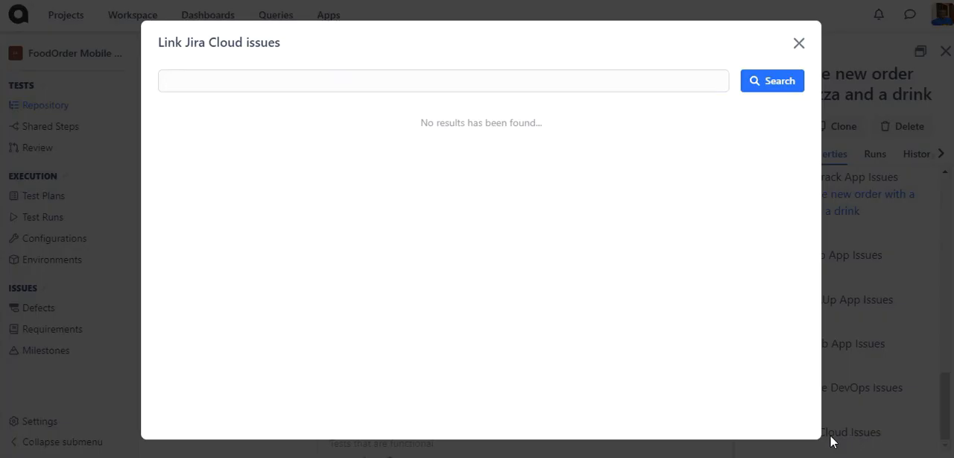
pyautogui.click(586, 80)
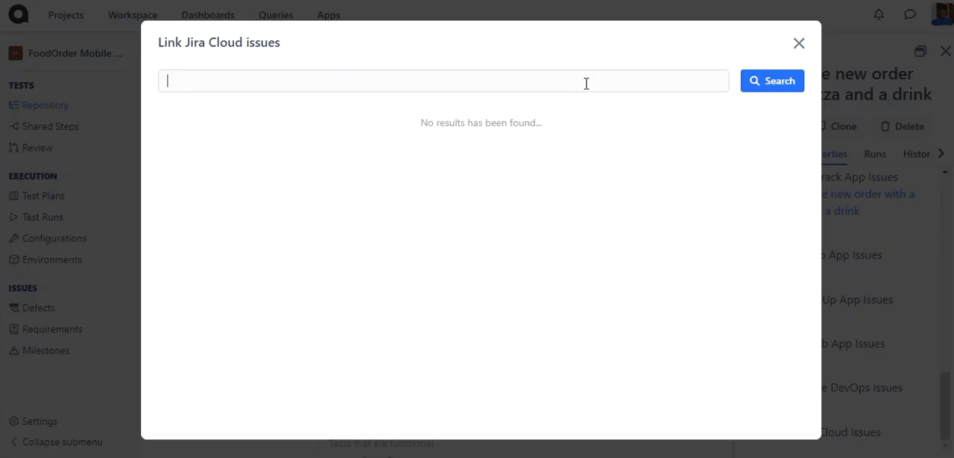
pyautogui.rightClick(585, 81)
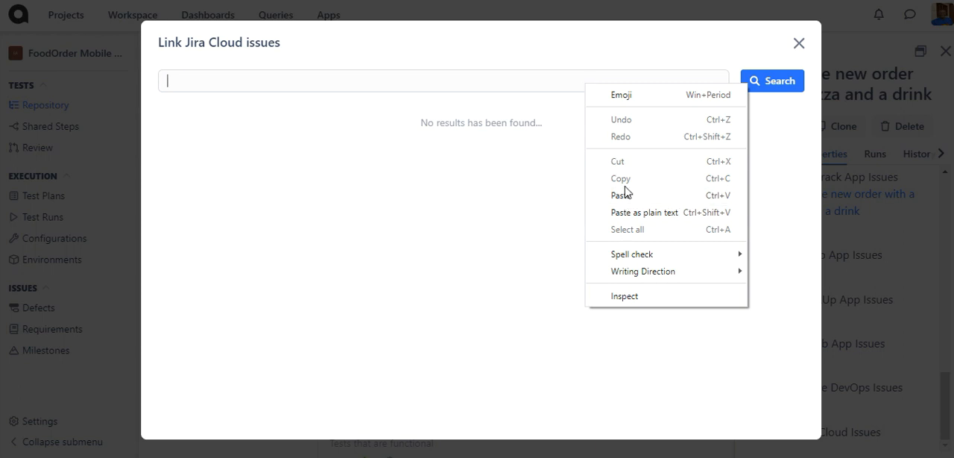
pyautogui.click(622, 193)
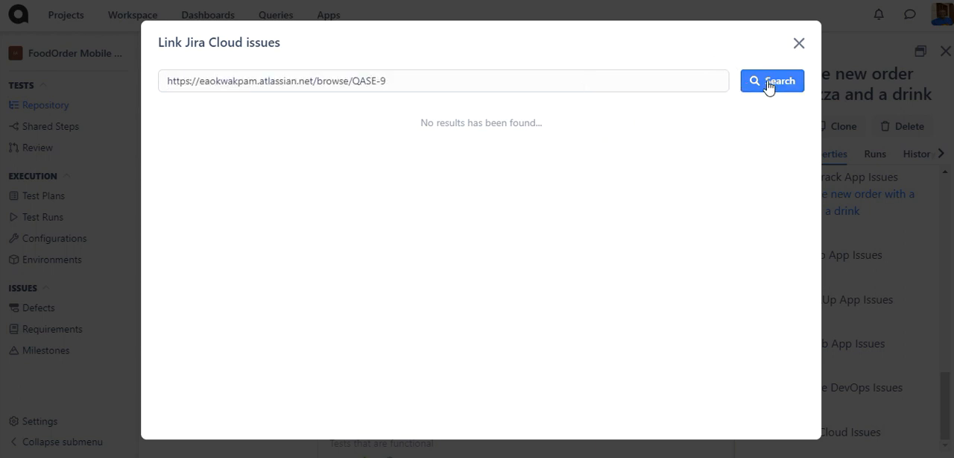
pyautogui.click(773, 80)
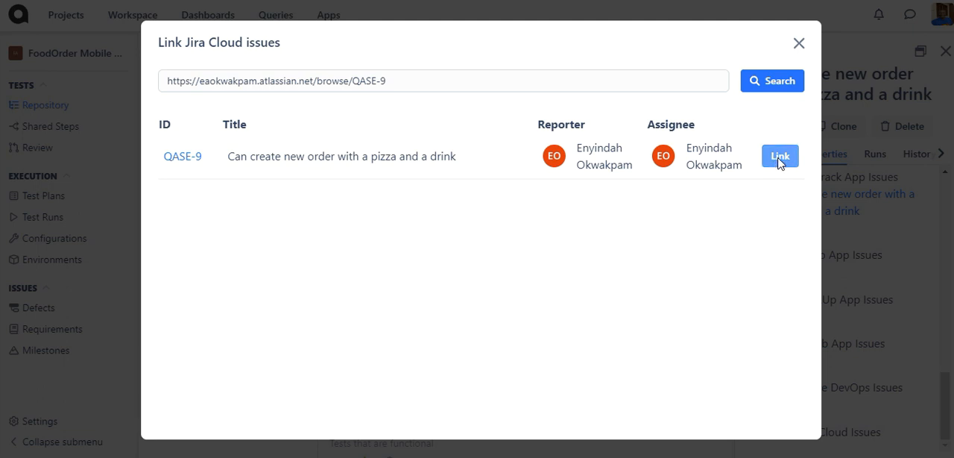
pyautogui.click(779, 155)
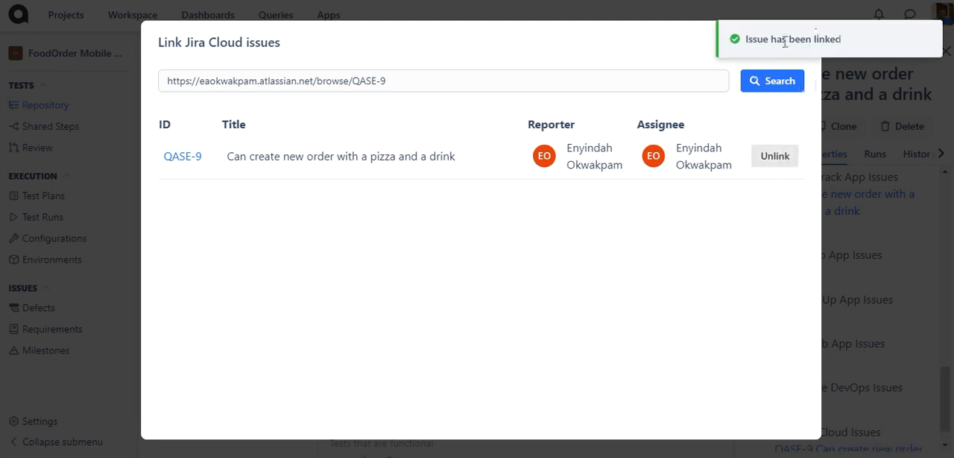
pyautogui.moveTo(888, 119)
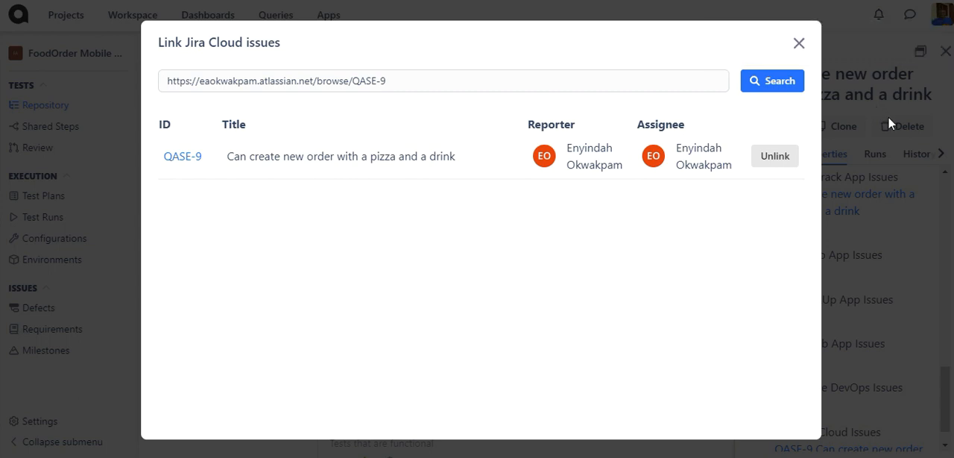
pyautogui.click(799, 42)
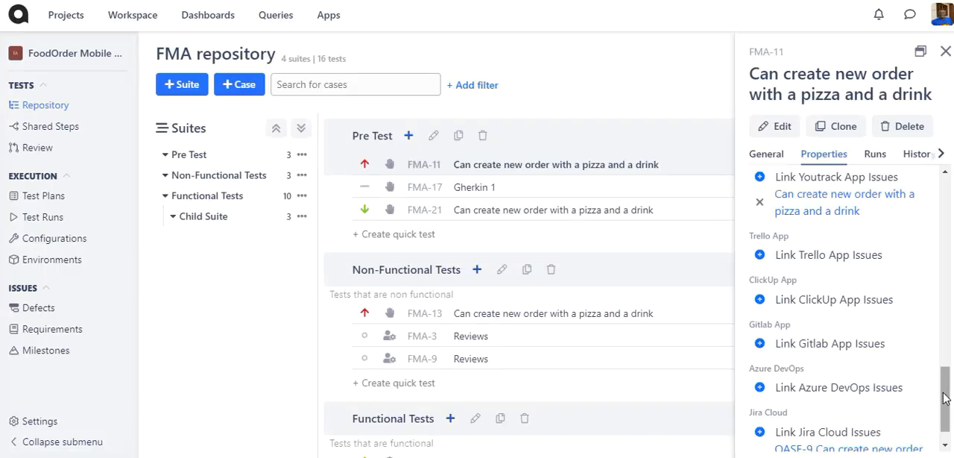
# Step: Go to the project's Test Runs list under Execution
pyautogui.scroll(-3)
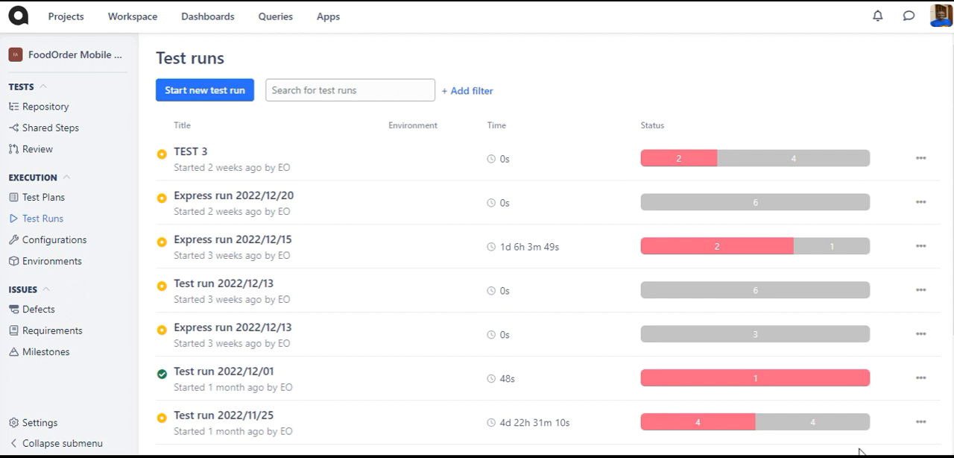
pyautogui.moveTo(233, 294)
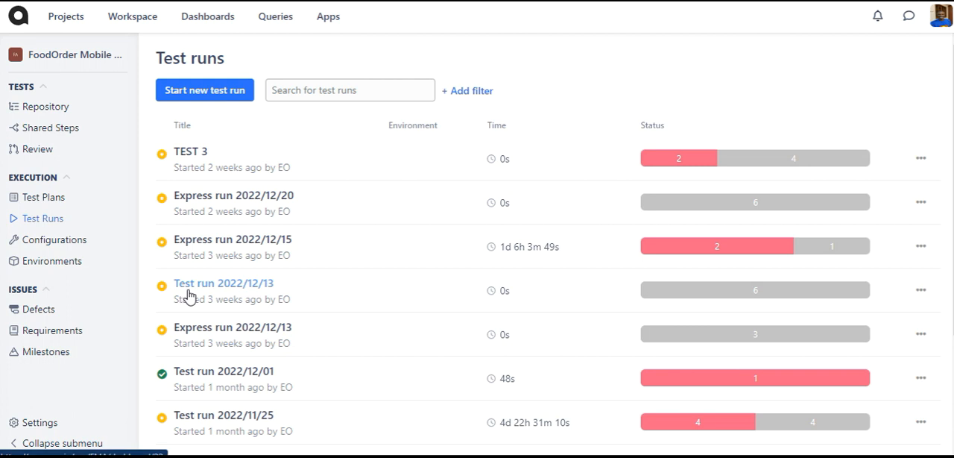
# Step: In Test run 2022/12/13, choose Jira Cloud as the external issue tracker
pyautogui.click(224, 283)
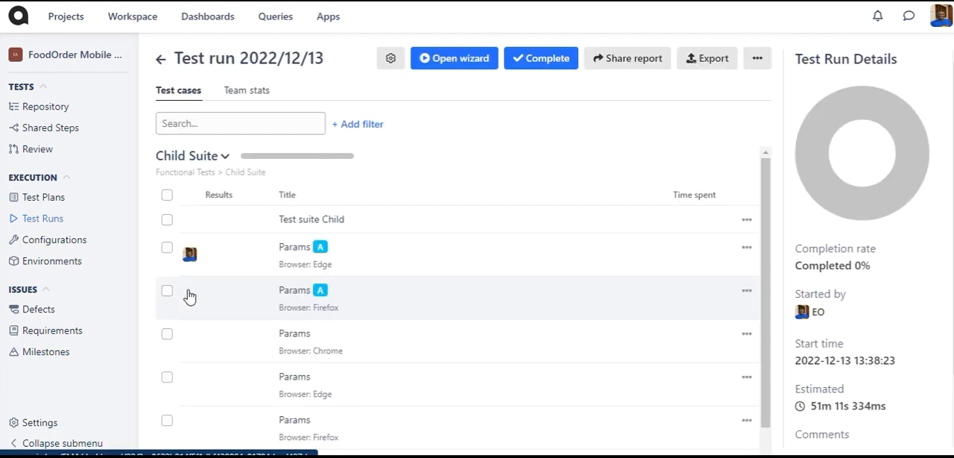
pyautogui.scroll(-3)
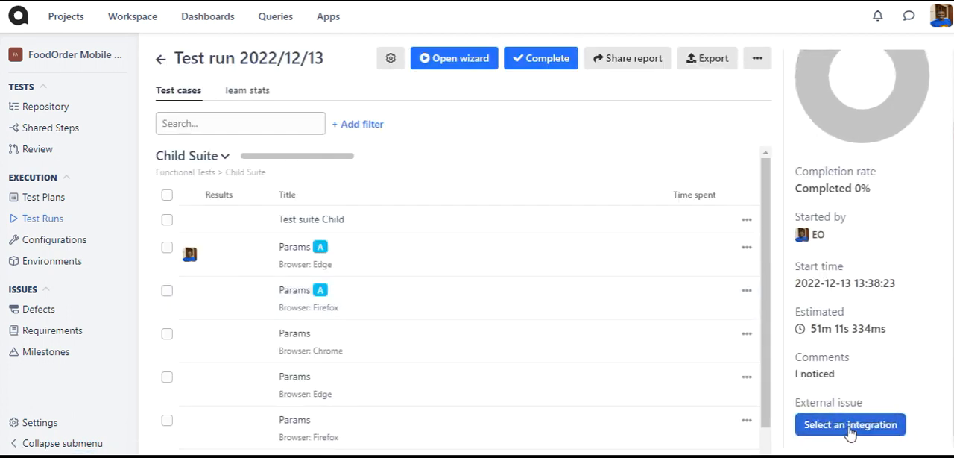
pyautogui.click(850, 423)
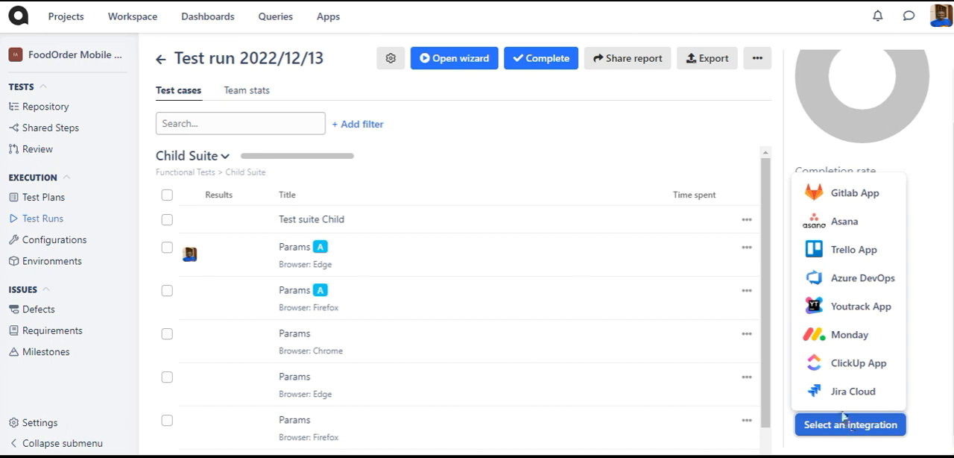
pyautogui.click(859, 391)
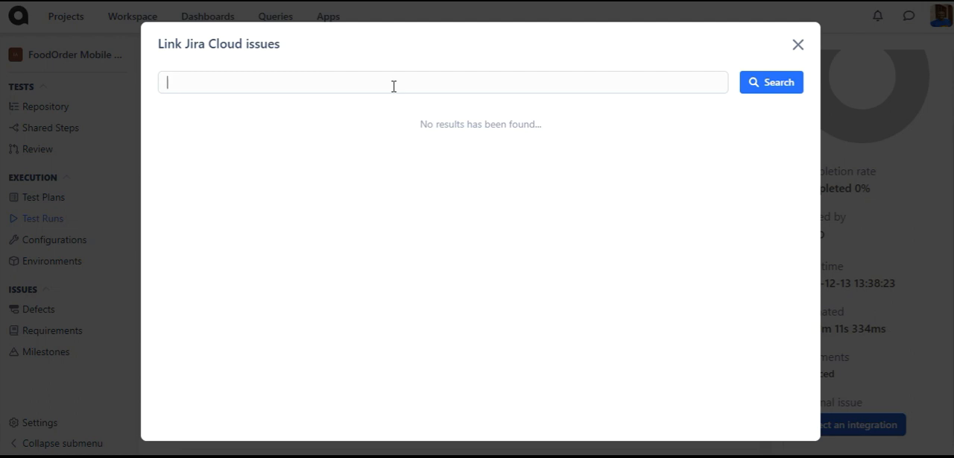
# Step: Search for issue QASE-9 and link it to the test run
pyautogui.rightClick(394, 82)
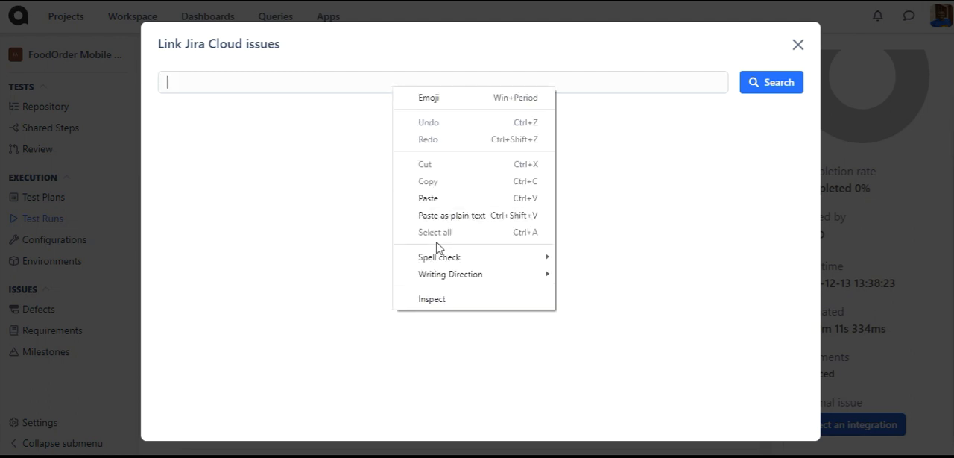
pyautogui.write('QASE-9')
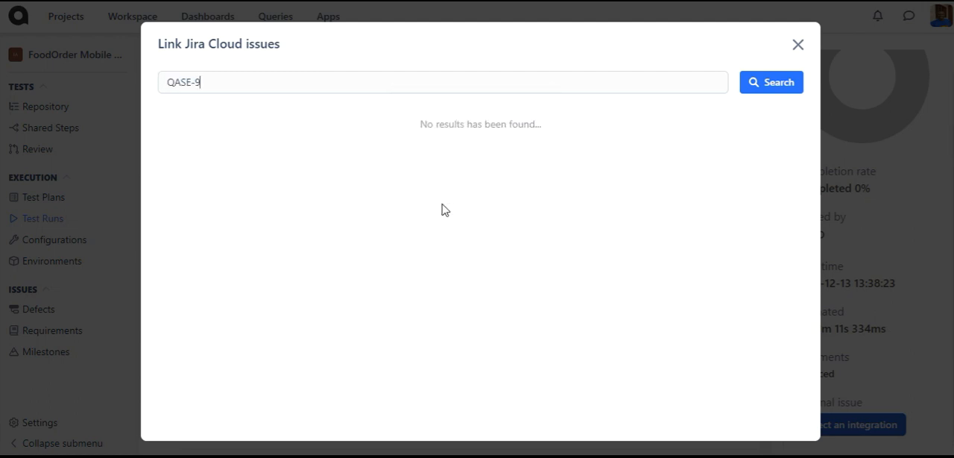
pyautogui.click(771, 82)
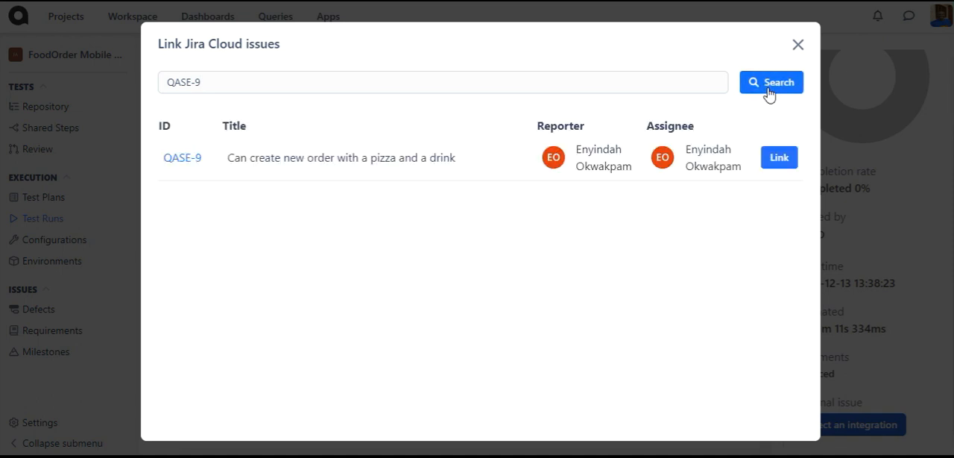
pyautogui.click(797, 45)
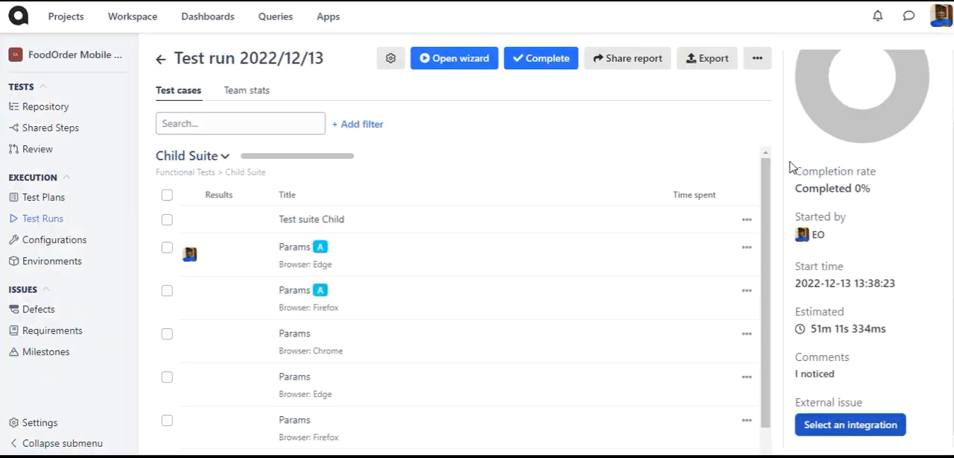
# Step: Delete the QASE-9 external issue link from the run, then return to the Jira Qase project issues list
pyautogui.click(850, 423)
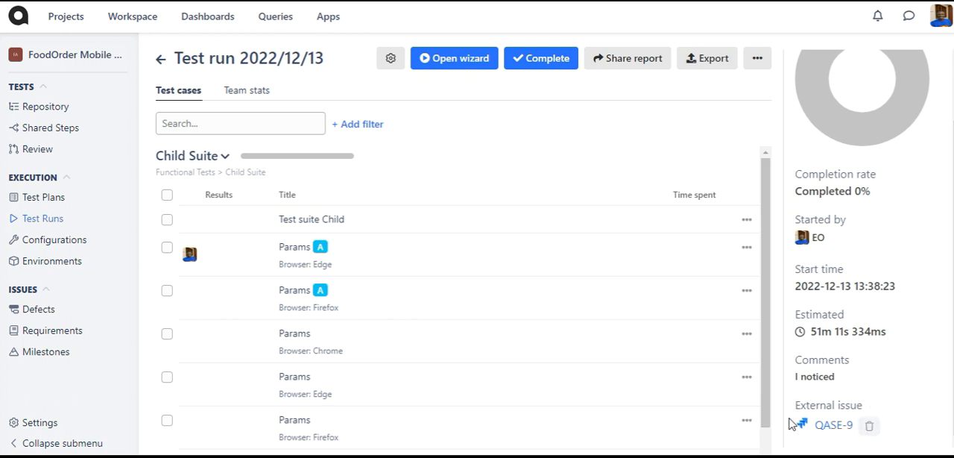
pyautogui.moveTo(871, 426)
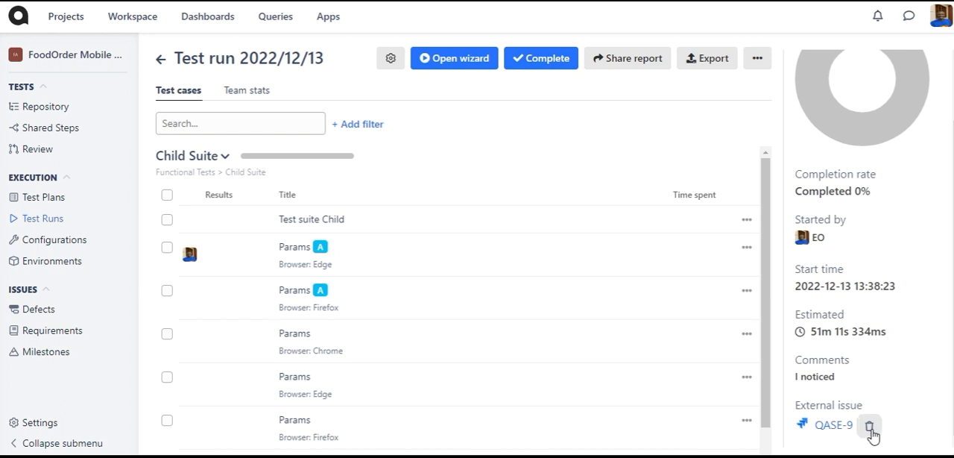
pyautogui.click(870, 423)
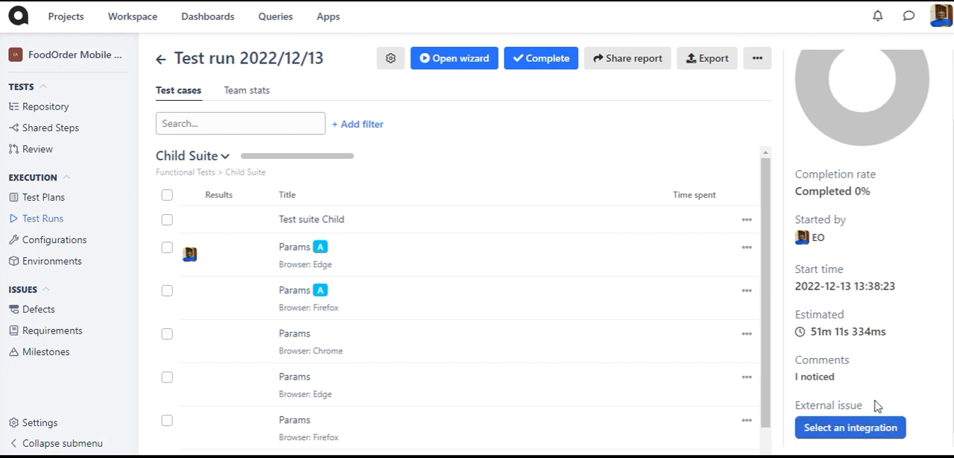
pyautogui.click(850, 426)
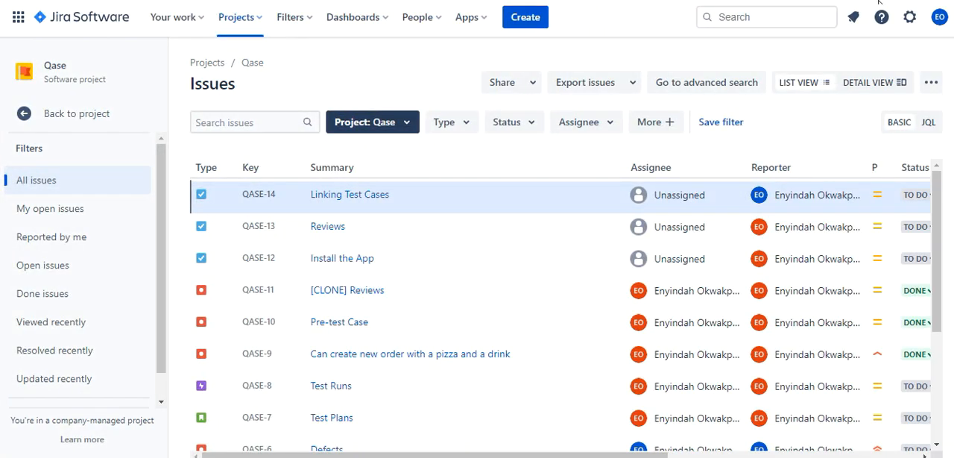
pyautogui.moveTo(614, 37)
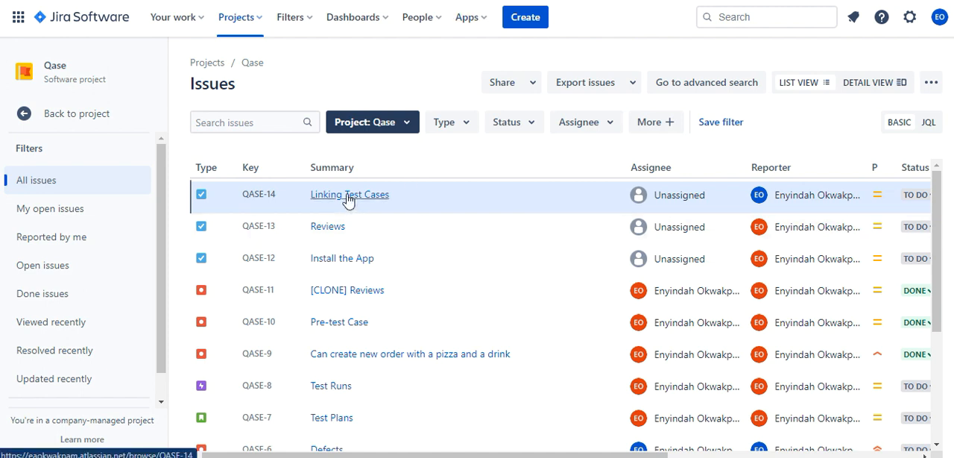
# Step: Open issue QASE-14 'Linking Test Cases' and show its Qase test cases panel
pyautogui.click(349, 193)
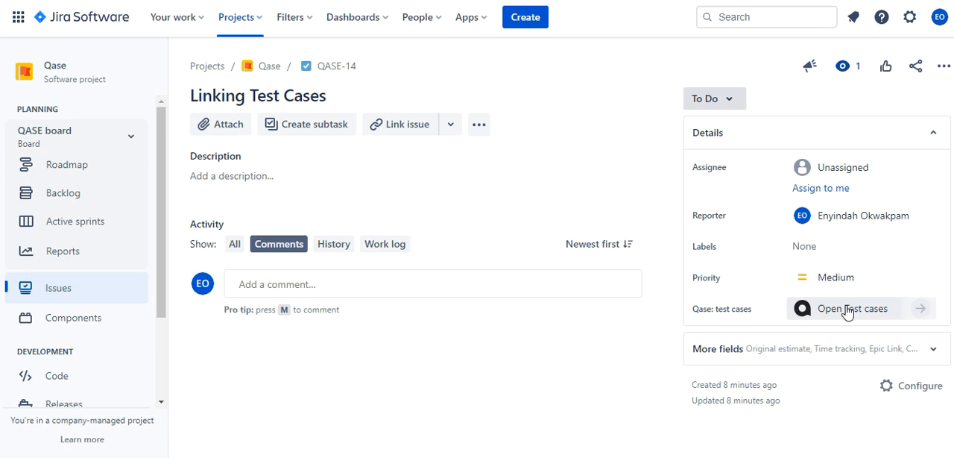
pyautogui.click(850, 307)
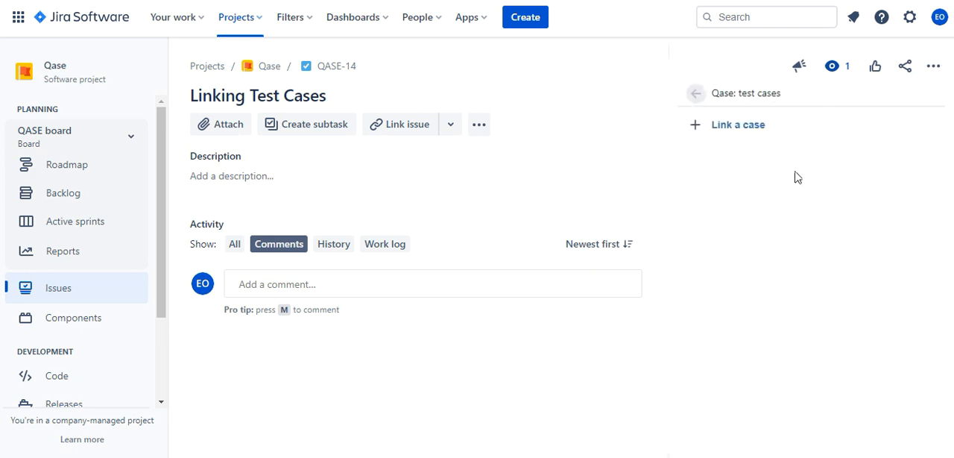
# Step: Search for test case FMA-17 (Gherkin 1) and link it to issue QASE-14
pyautogui.click(737, 126)
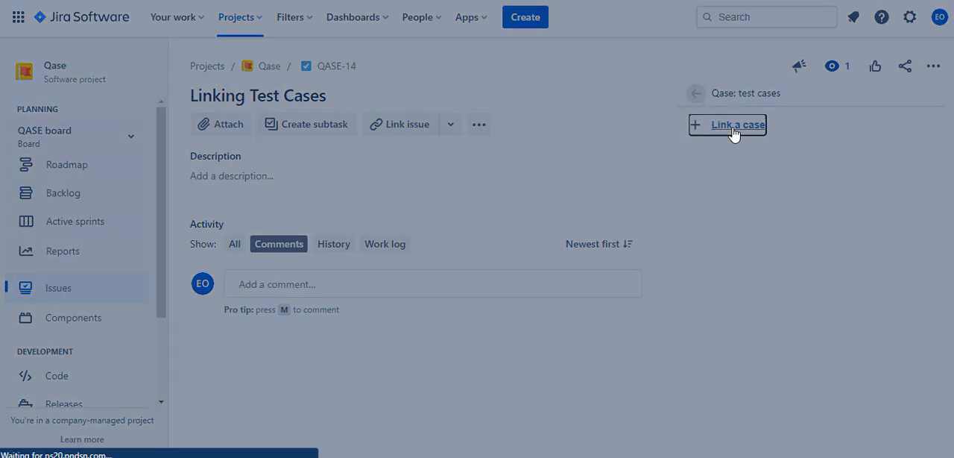
pyautogui.click(736, 125)
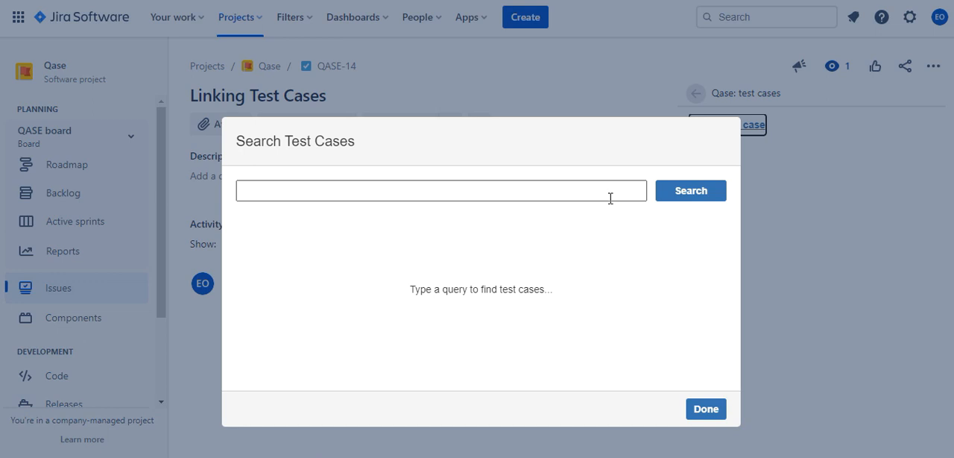
pyautogui.write('FMA')
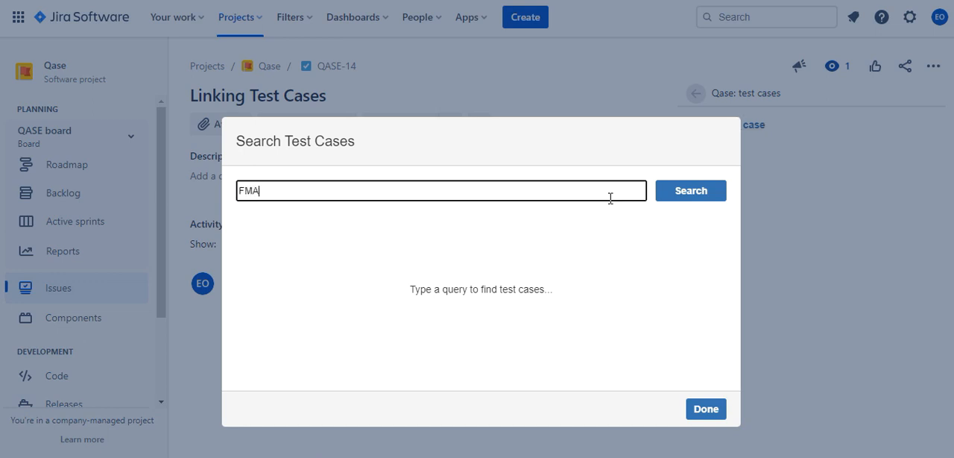
pyautogui.write('-17')
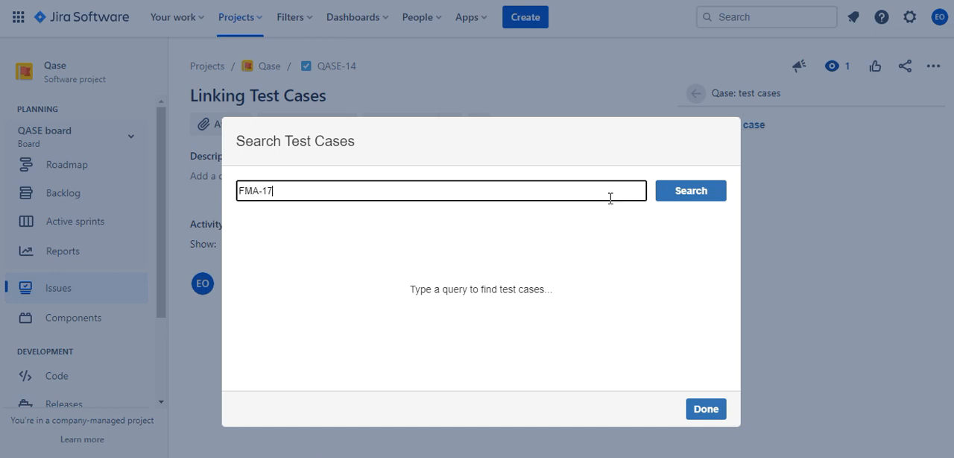
pyautogui.click(689, 191)
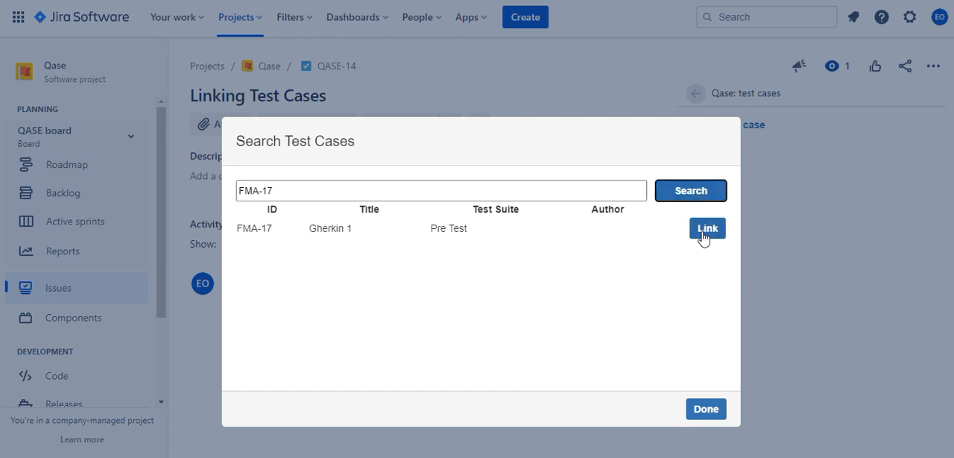
pyautogui.click(705, 228)
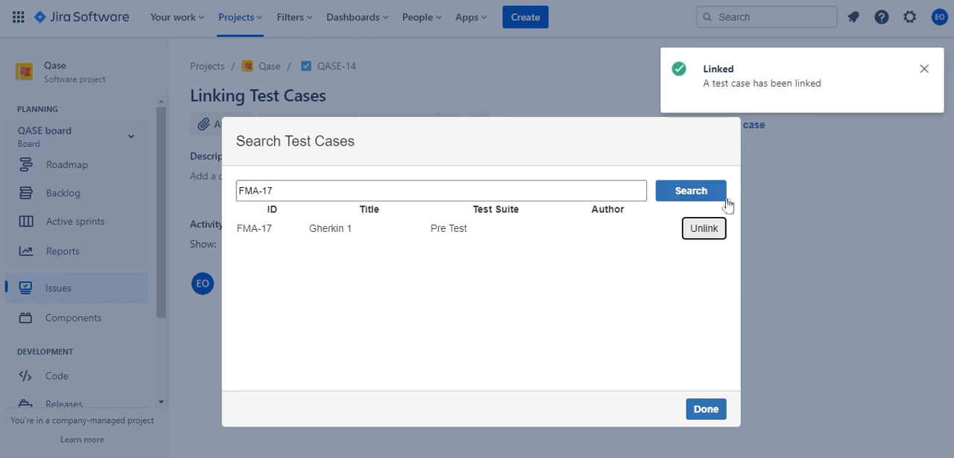
pyautogui.click(705, 408)
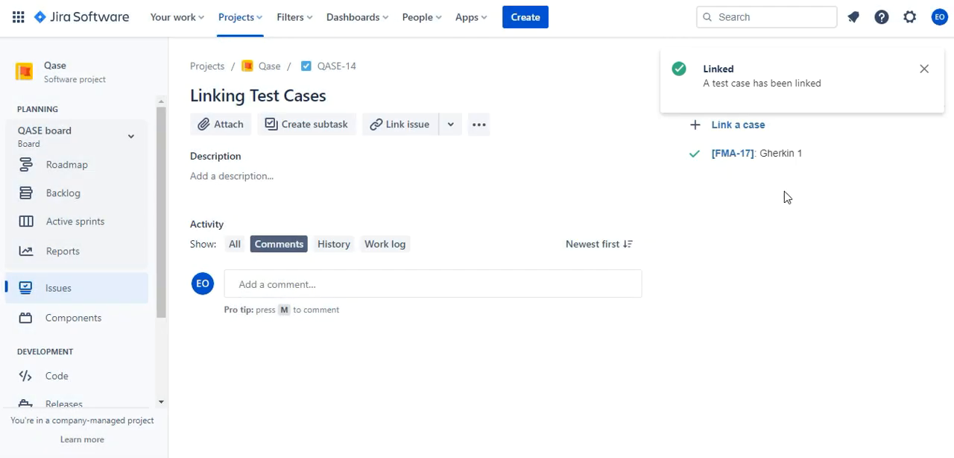
pyautogui.moveTo(829, 160)
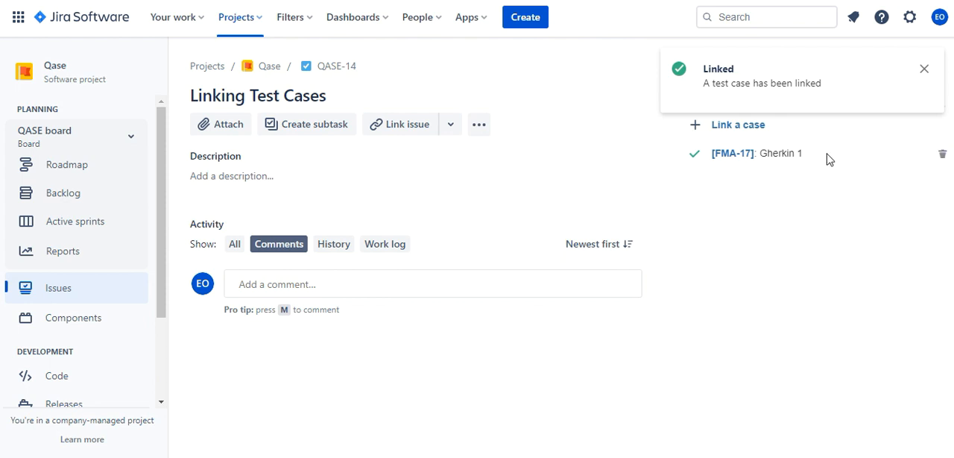
pyautogui.moveTo(939, 145)
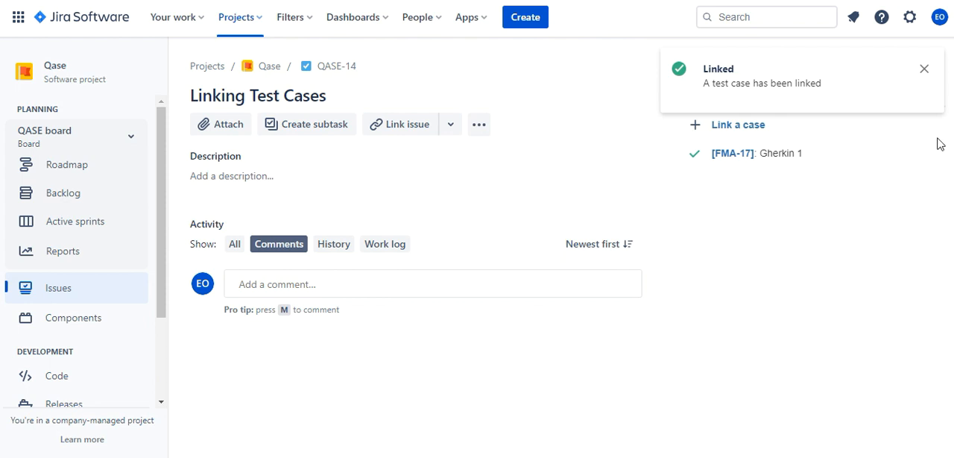
pyautogui.moveTo(942, 160)
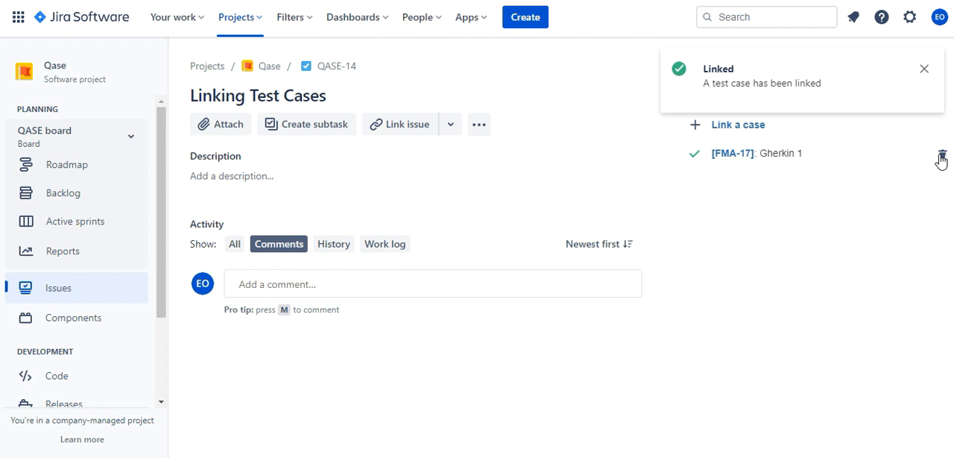
pyautogui.moveTo(930, 158)
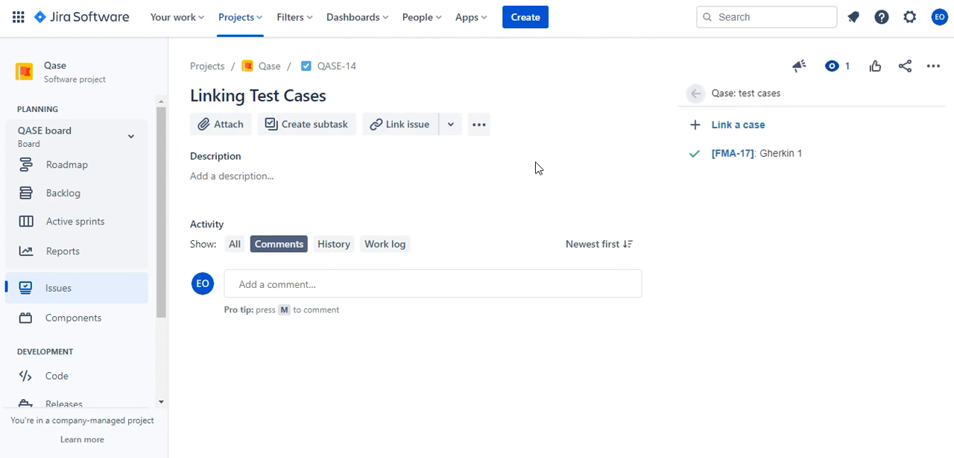
pyautogui.moveTo(525, 140)
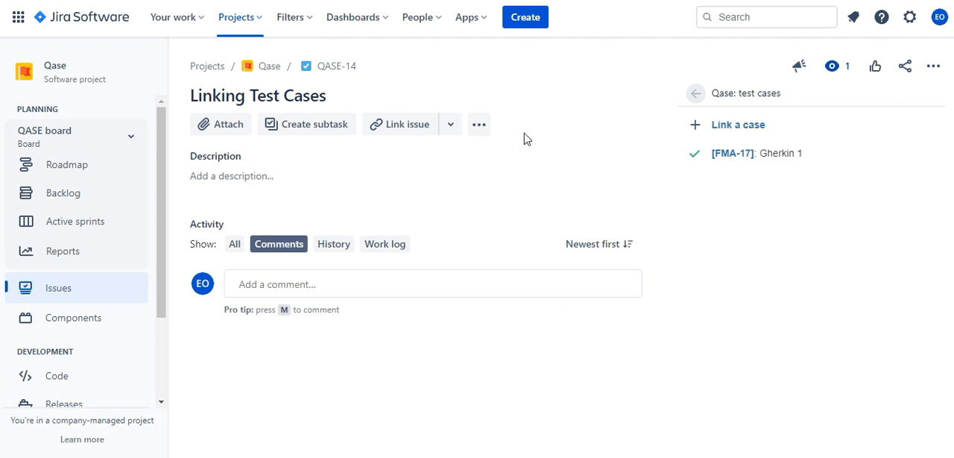
# Step: Add the Qase runs section to issue QASE-14 from the ••• menu and start linking a run
pyautogui.click(479, 124)
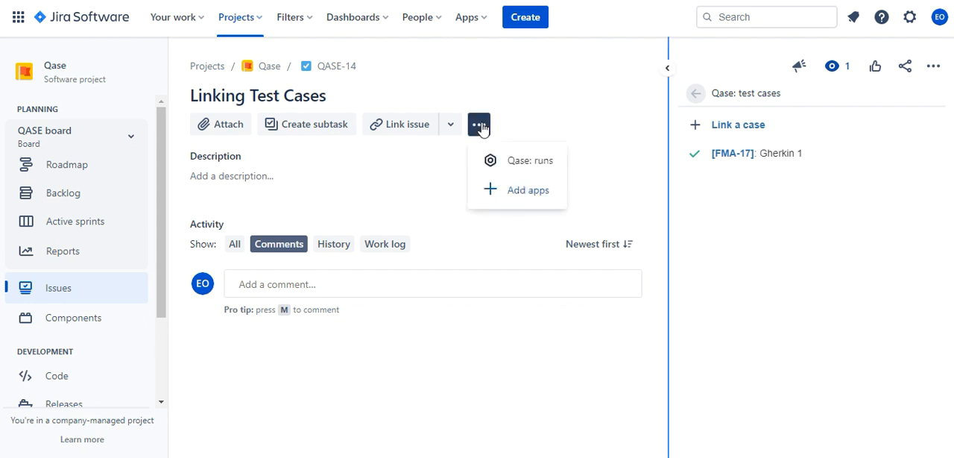
pyautogui.moveTo(516, 161)
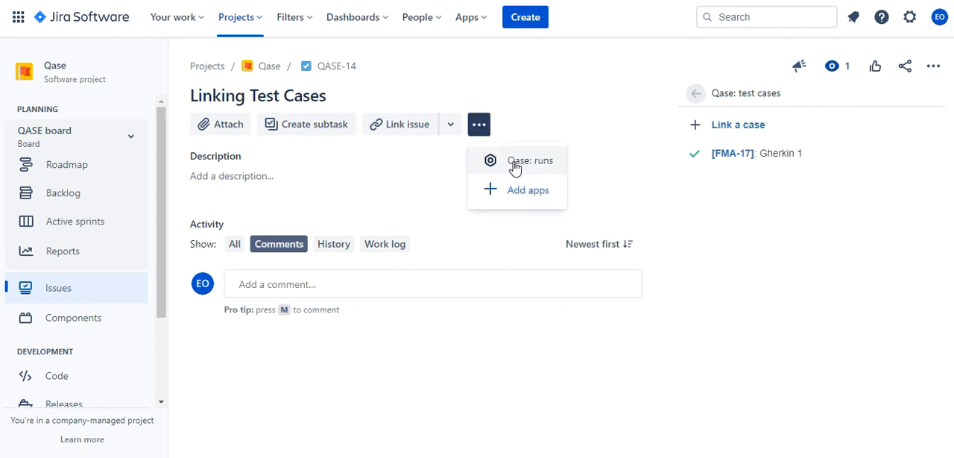
pyautogui.click(531, 161)
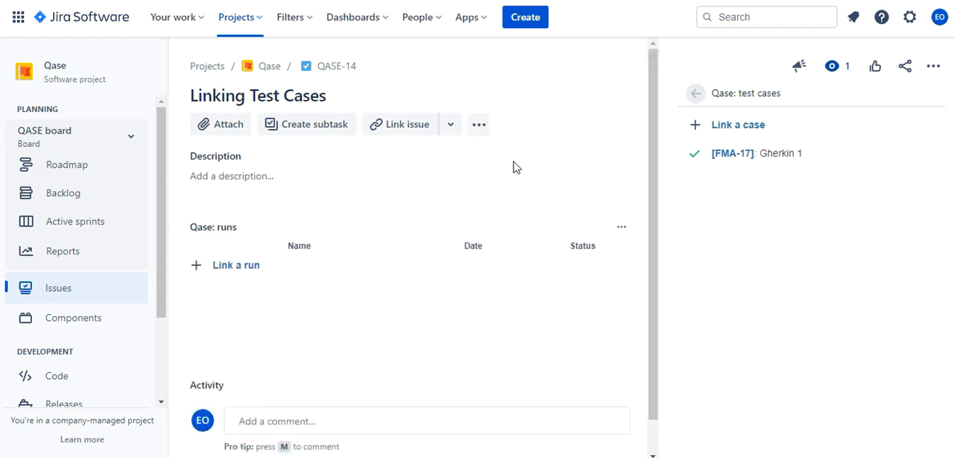
pyautogui.moveTo(235, 266)
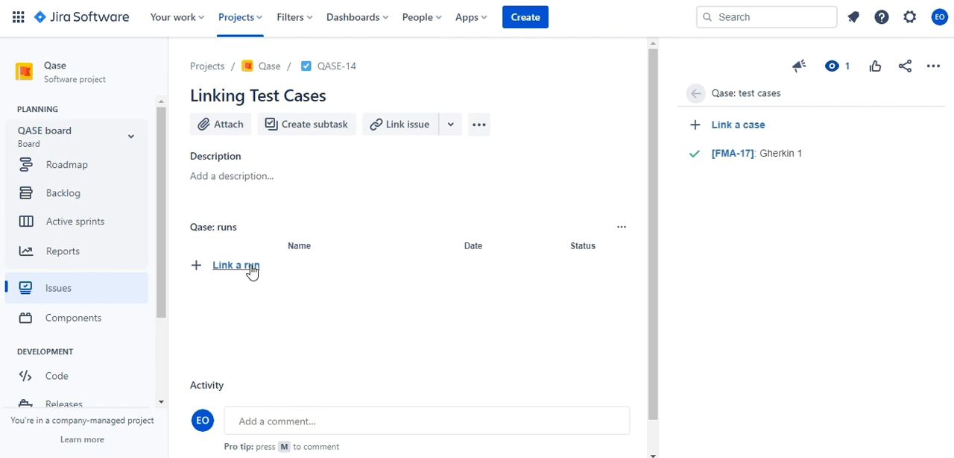
pyautogui.click(236, 266)
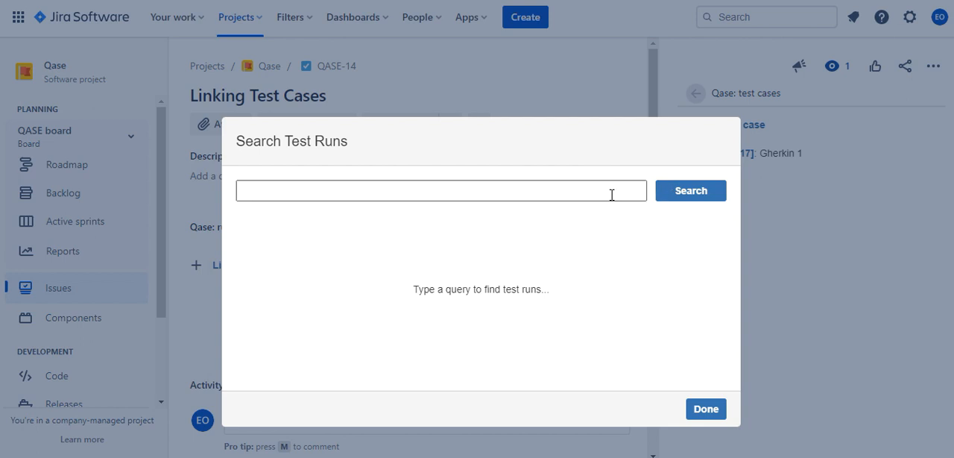
# Step: Paste and search the run name, then link Express run 2022/12/15 to the issue
pyautogui.rightClick(440, 191)
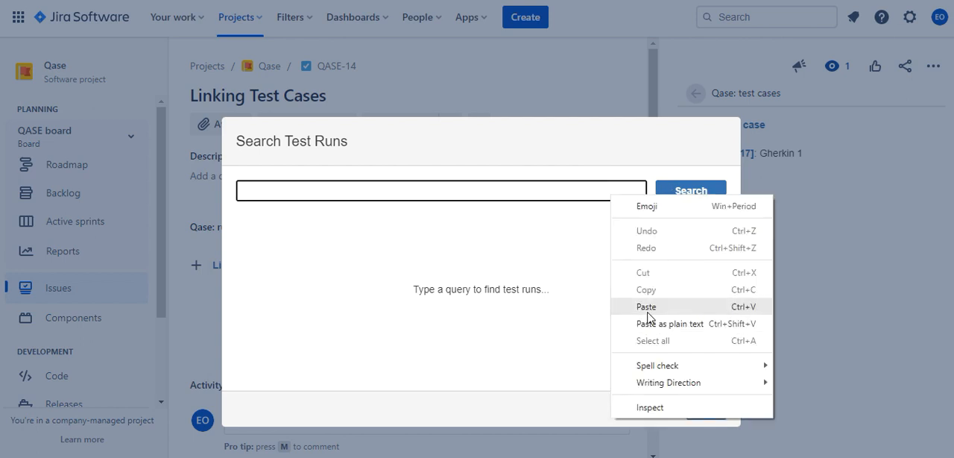
pyautogui.click(646, 307)
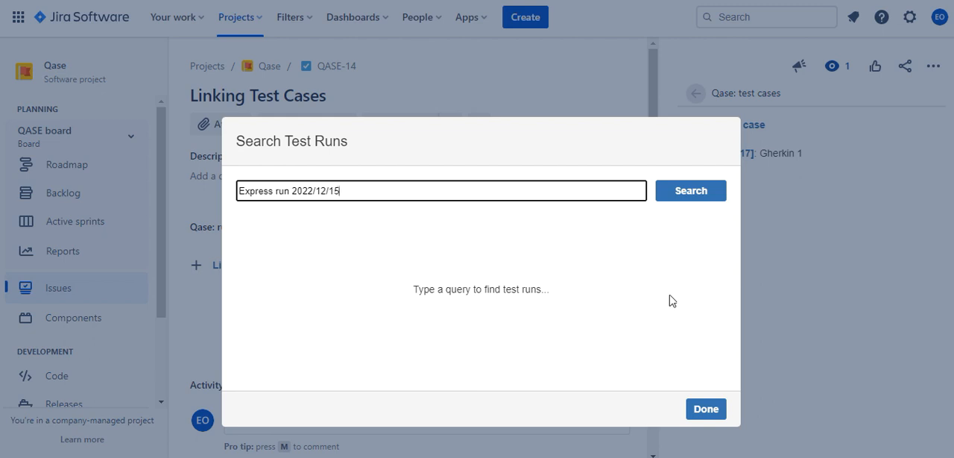
pyautogui.moveTo(689, 202)
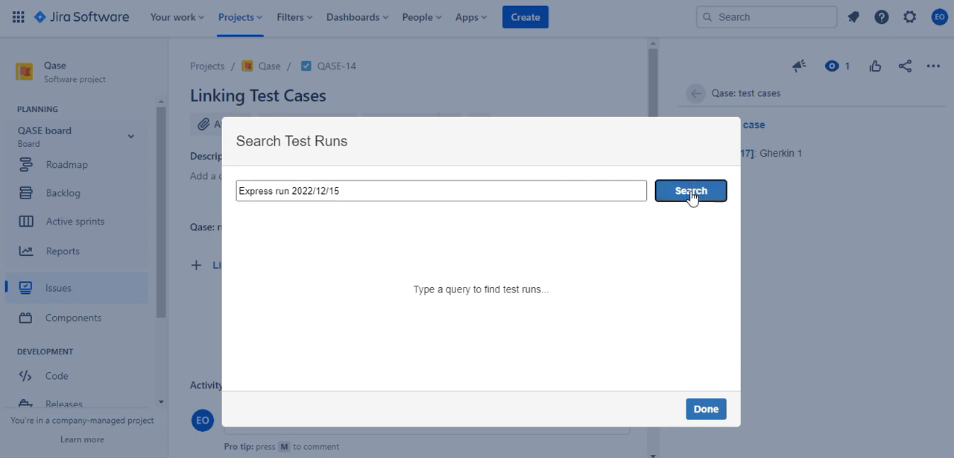
pyautogui.click(690, 191)
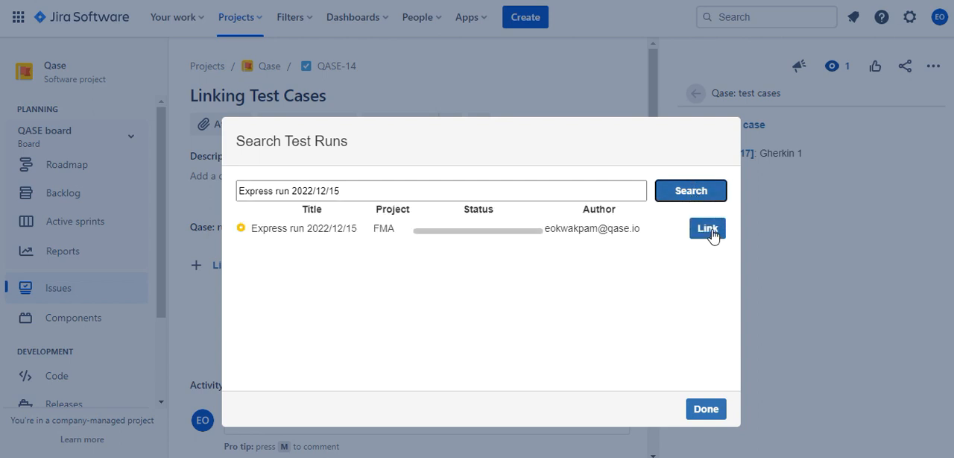
pyautogui.click(707, 229)
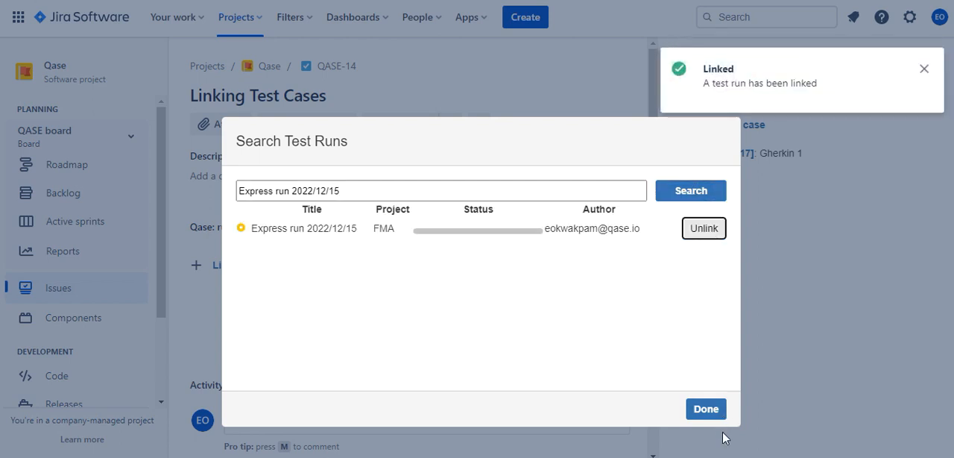
pyautogui.moveTo(769, 293)
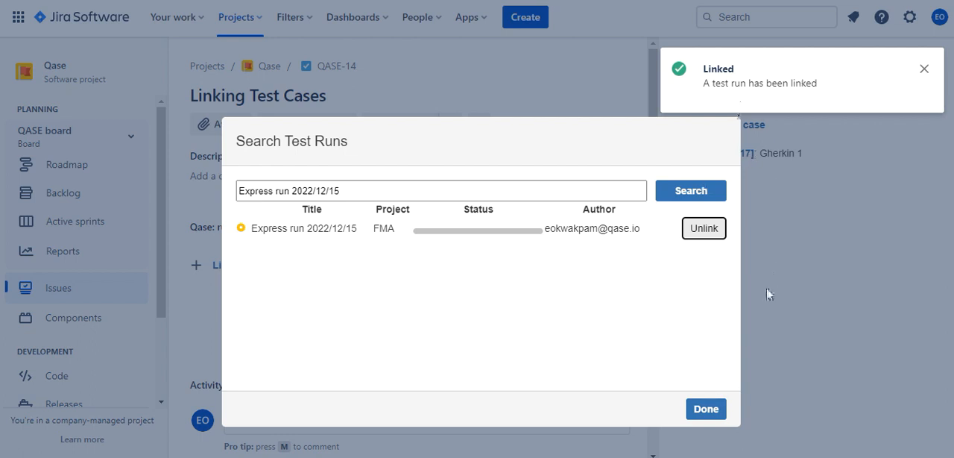
pyautogui.click(705, 408)
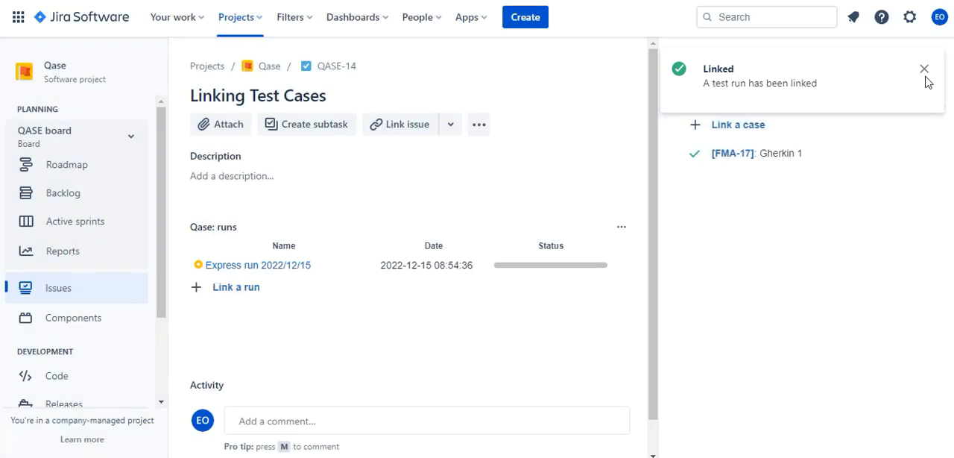
pyautogui.click(924, 68)
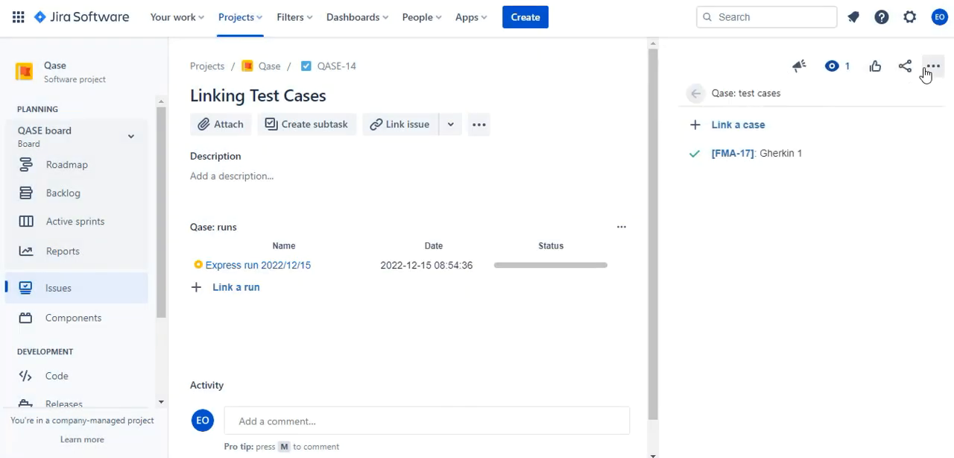
pyautogui.moveTo(812, 101)
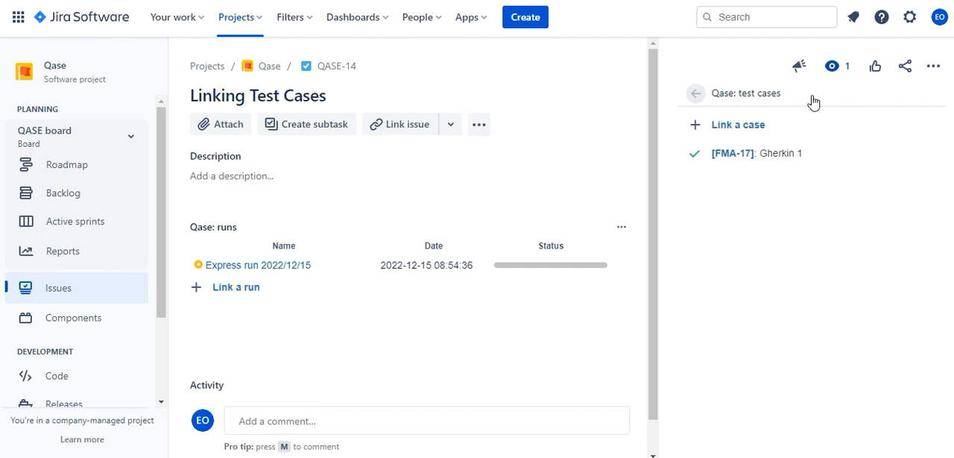
pyautogui.moveTo(544, 265)
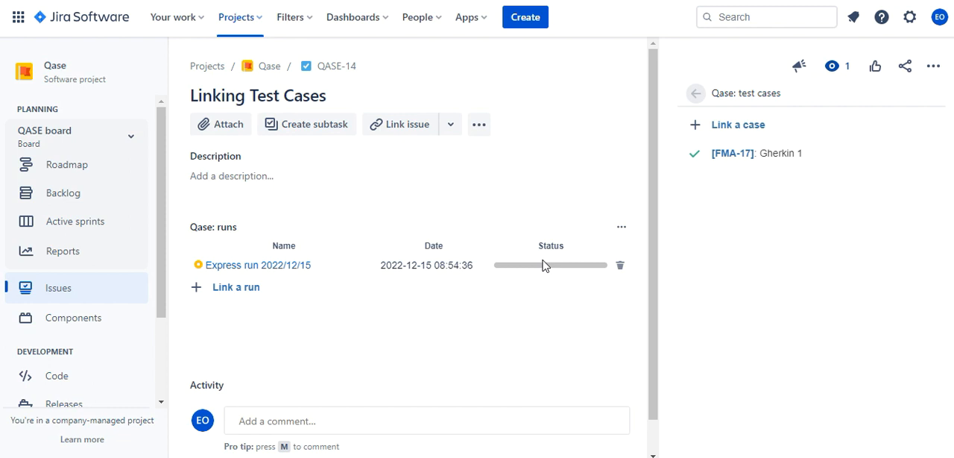
pyautogui.click(257, 265)
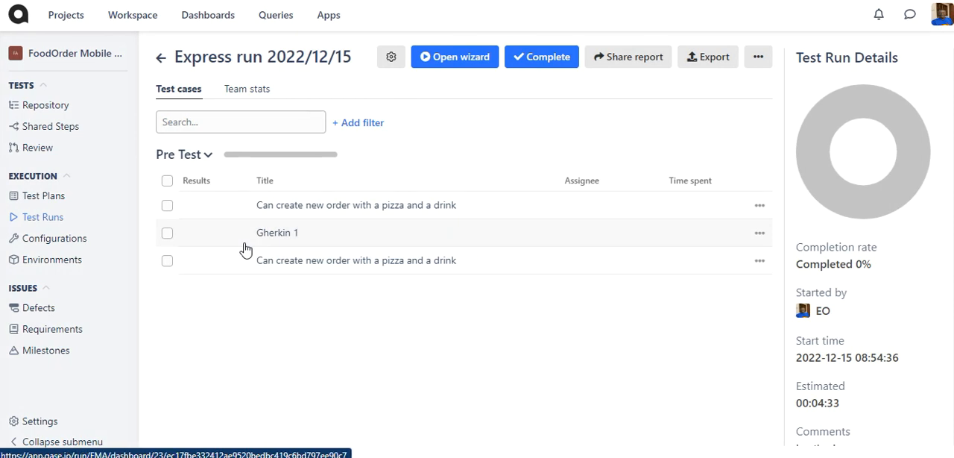
pyautogui.moveTo(259, 210)
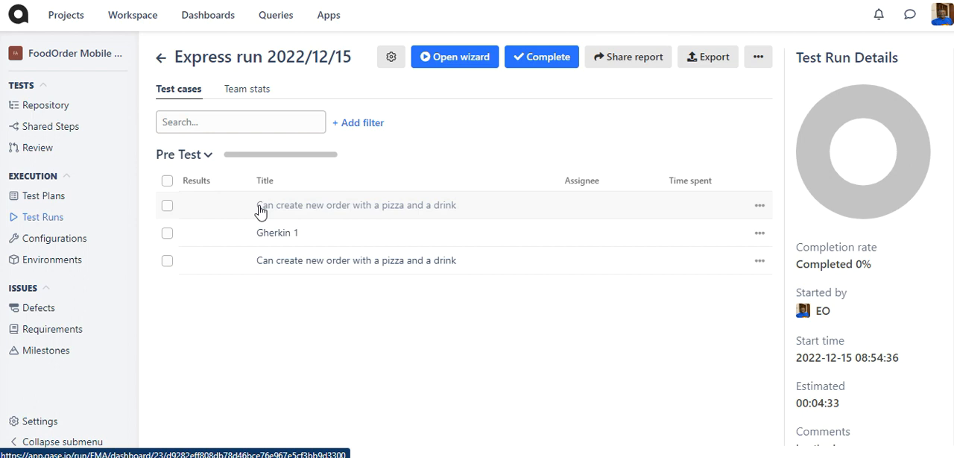
# Step: Open the pizza-and-drink case in the run and choose Failed with Create/Attach Defect kept on
pyautogui.click(355, 204)
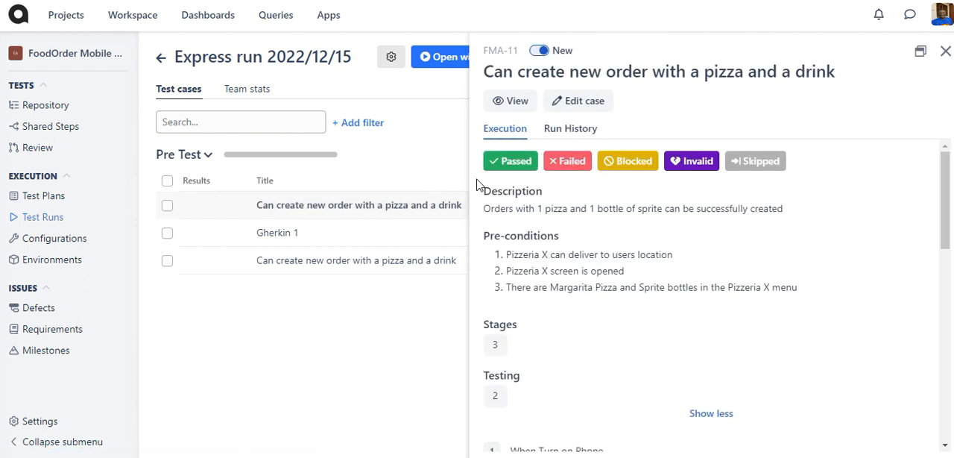
pyautogui.moveTo(626, 161)
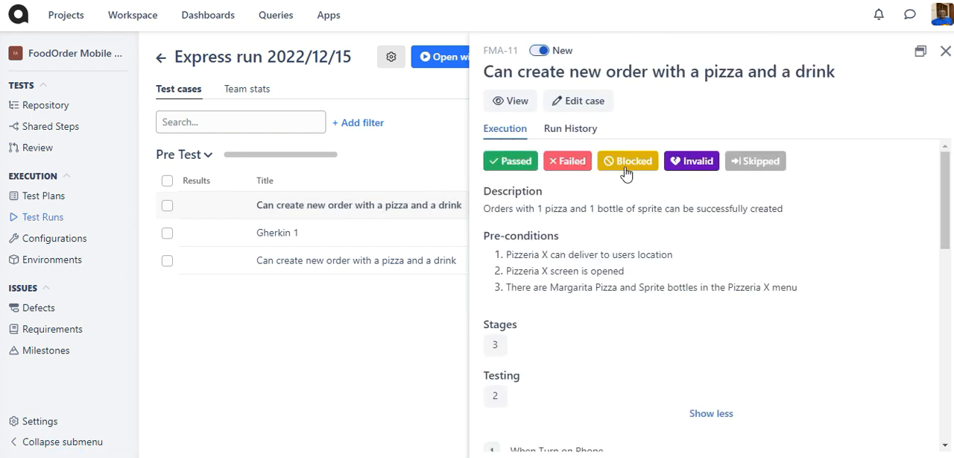
pyautogui.moveTo(691, 161)
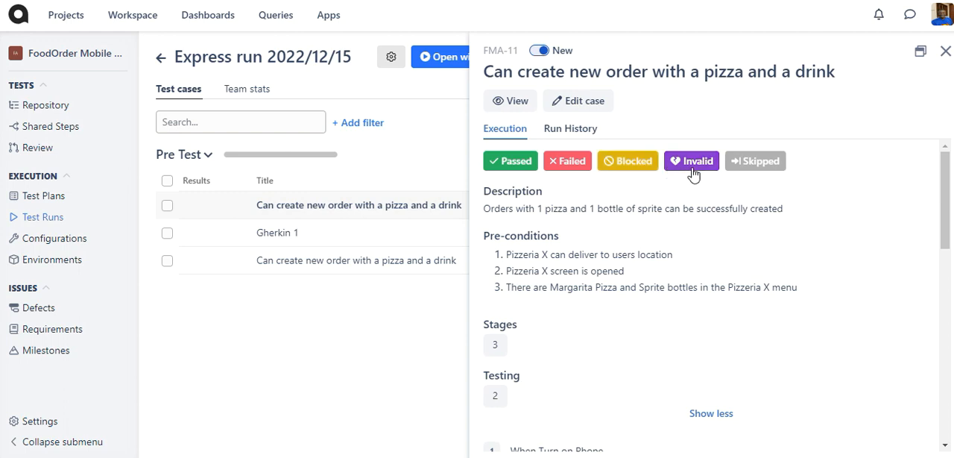
pyautogui.click(566, 161)
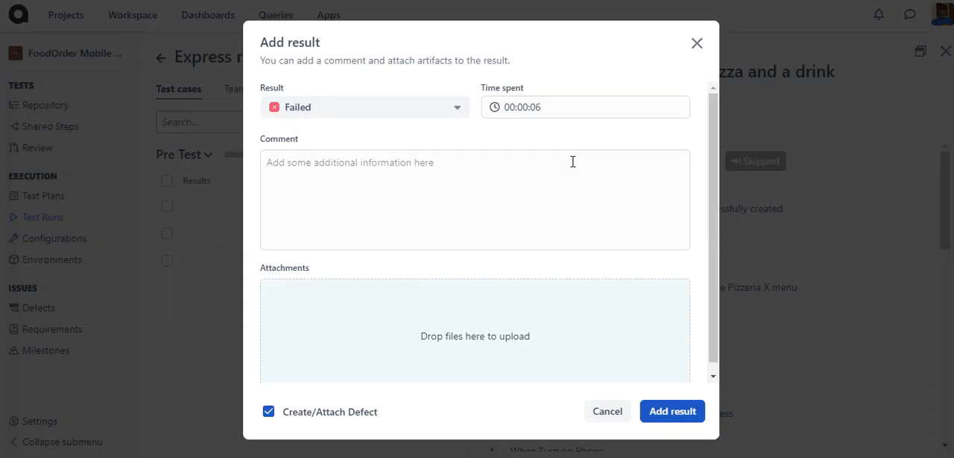
pyautogui.moveTo(671, 411)
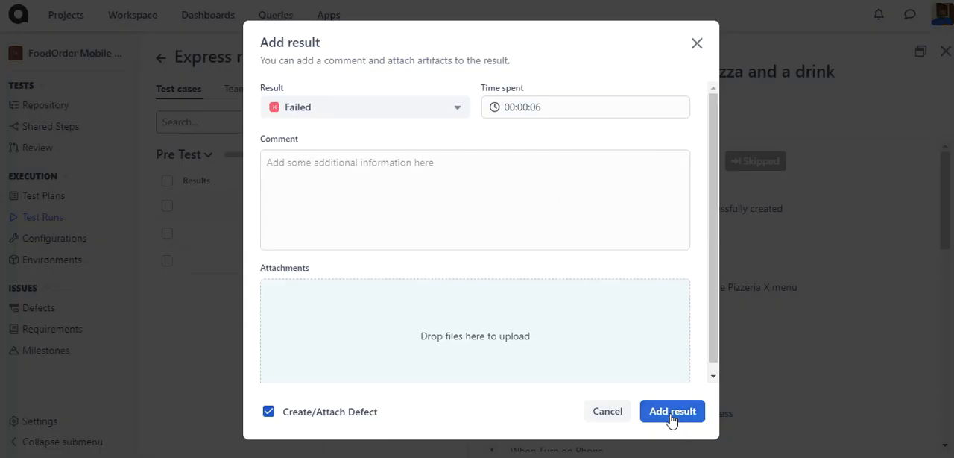
# Step: Save the failed result and add a defect sent through the Jira Cloud integration
pyautogui.click(670, 412)
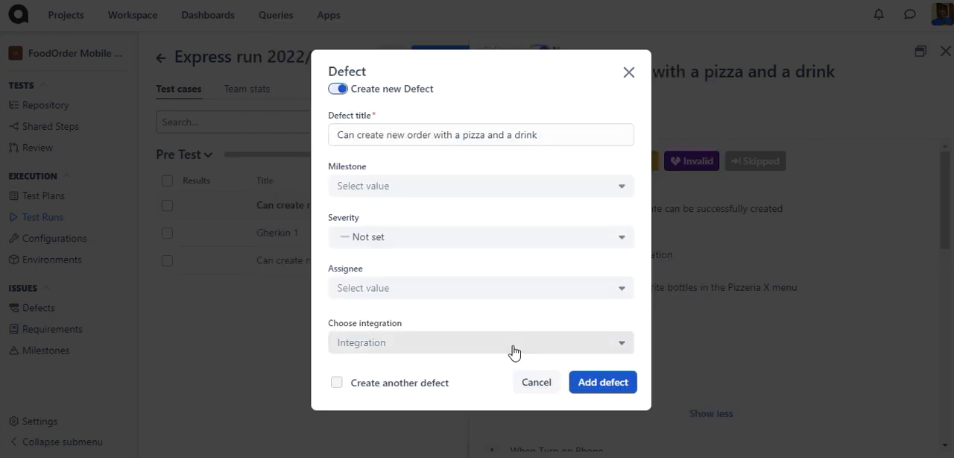
pyautogui.click(480, 343)
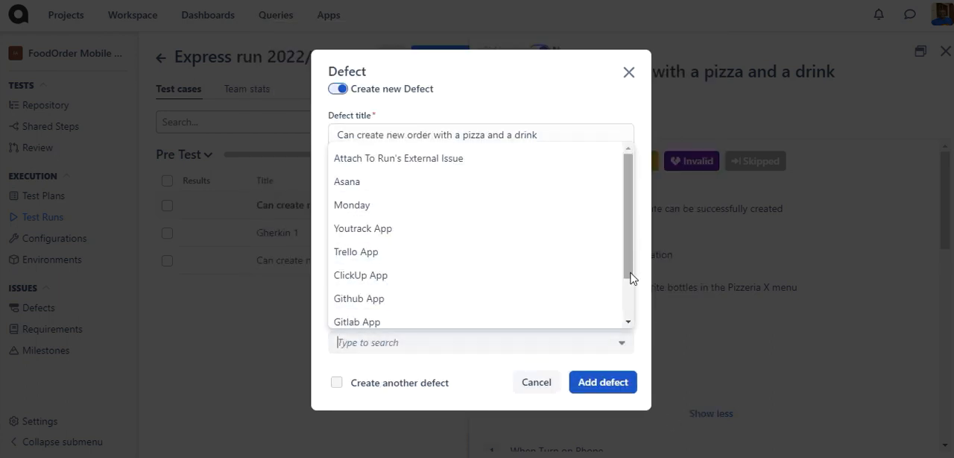
pyautogui.scroll(-3)
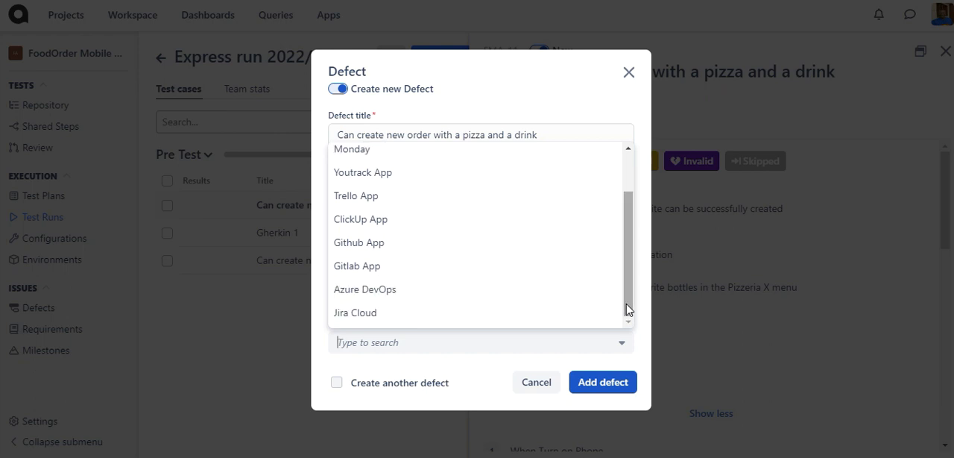
pyautogui.moveTo(424, 313)
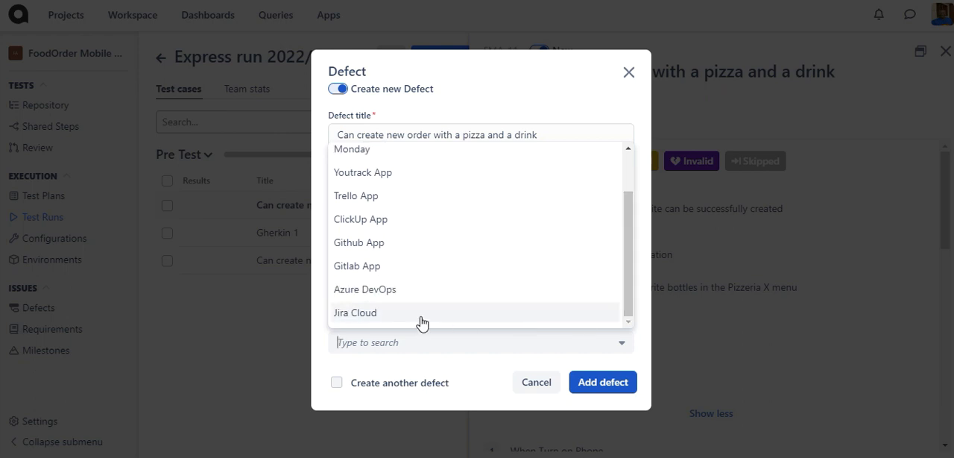
pyautogui.click(355, 311)
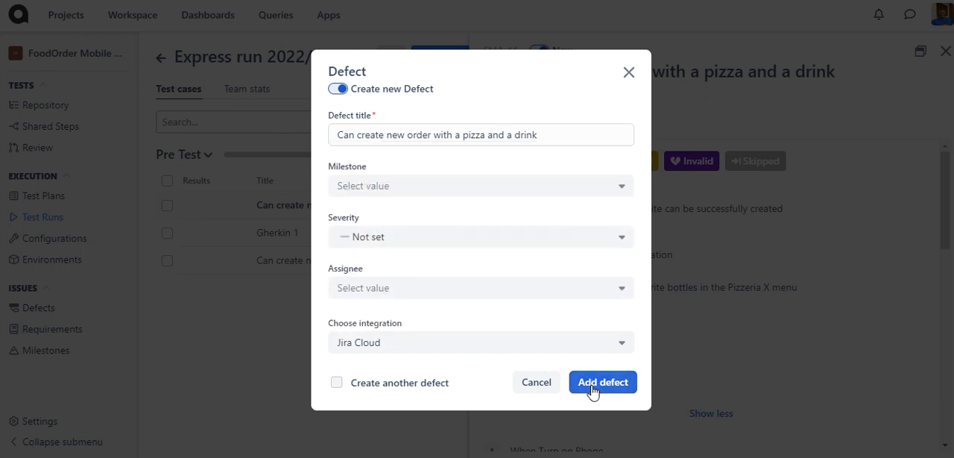
pyautogui.click(602, 382)
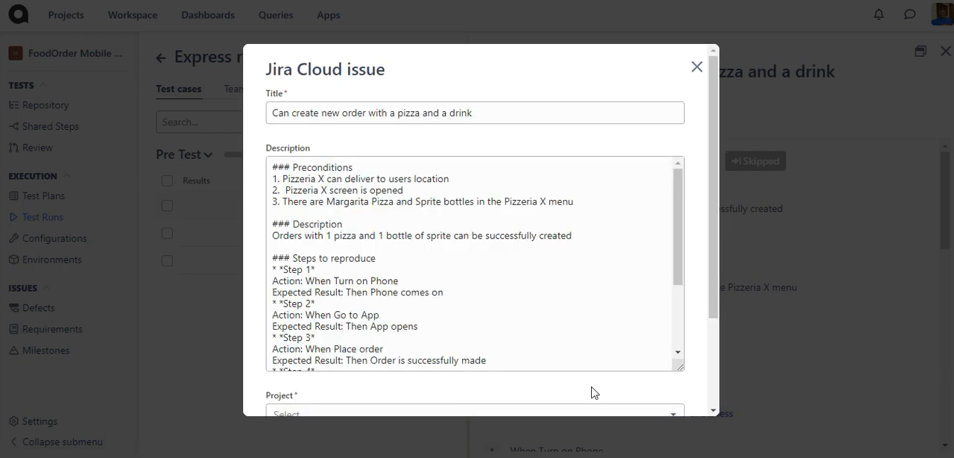
# Step: Create the Jira Cloud issue in project Qase as a Bug with a reporter selected
pyautogui.scroll(-3)
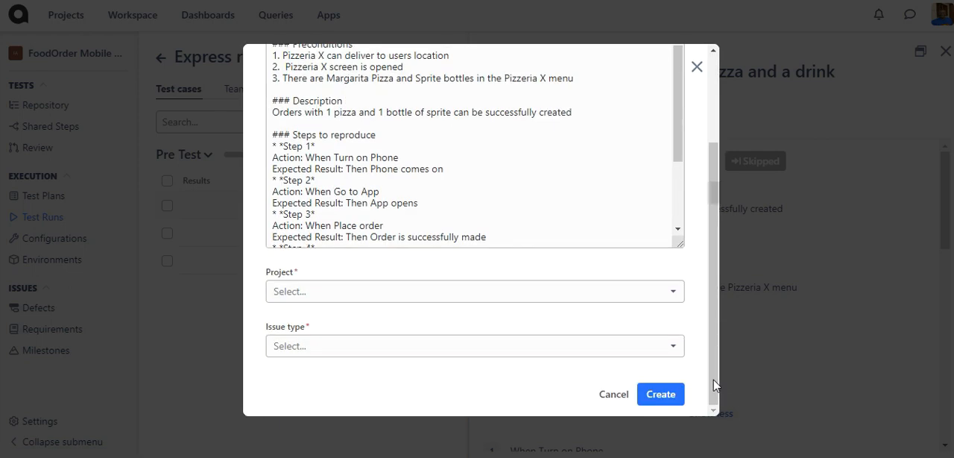
pyautogui.click(474, 291)
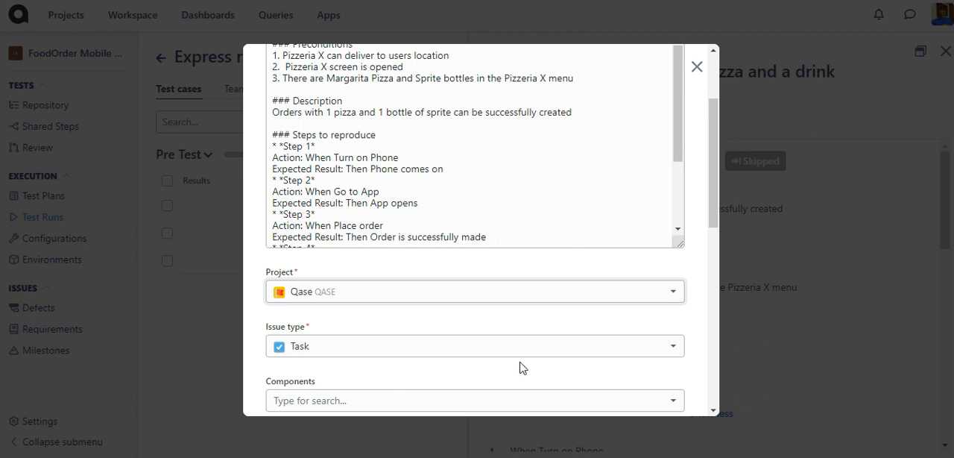
pyautogui.click(474, 346)
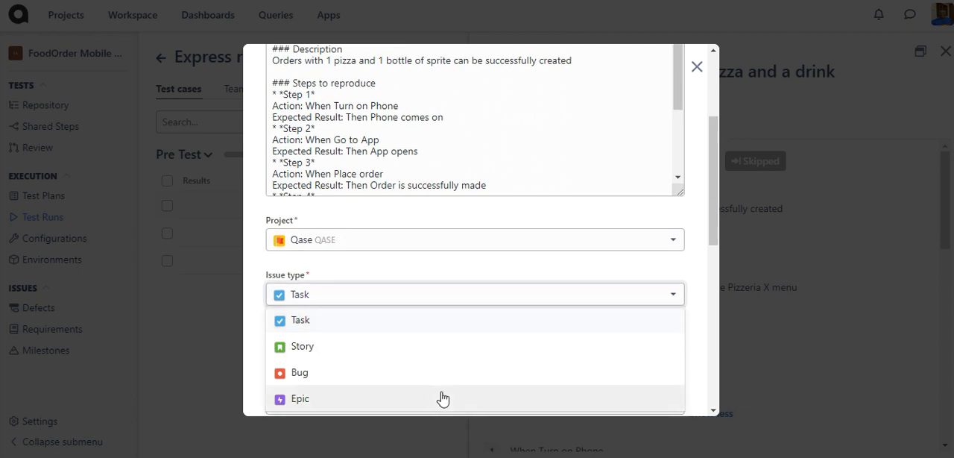
pyautogui.click(298, 373)
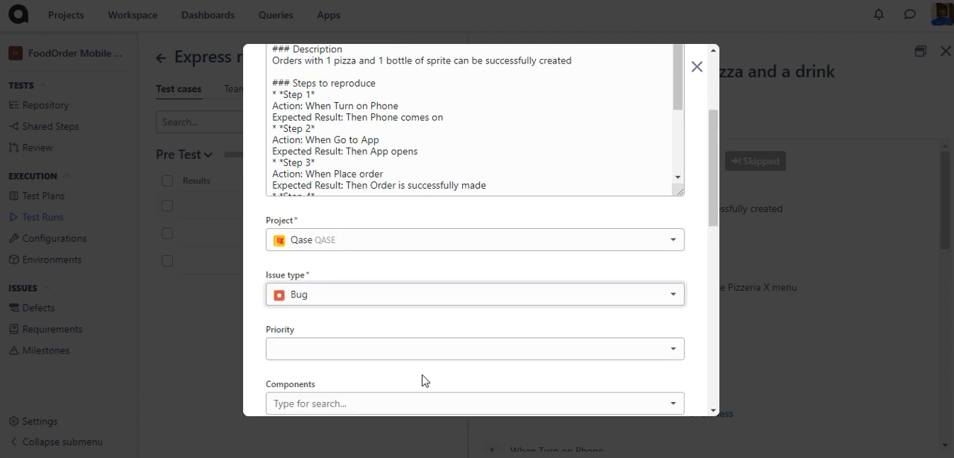
pyautogui.scroll(-3)
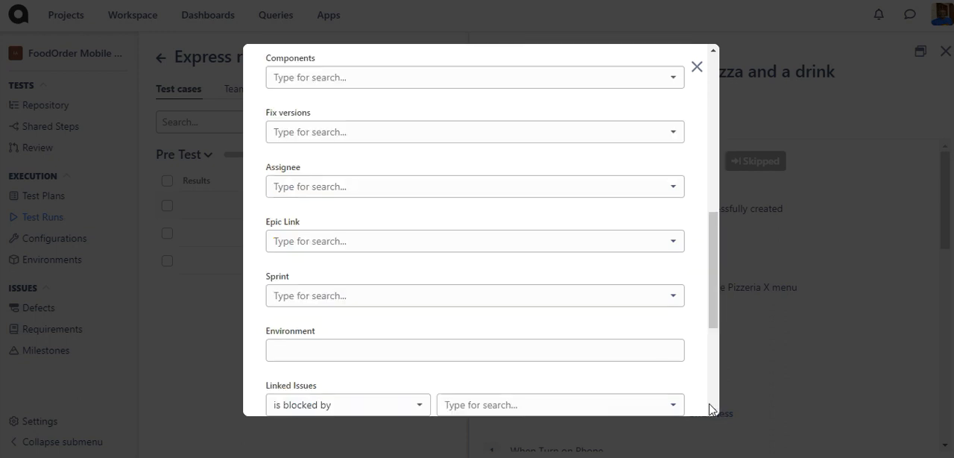
pyautogui.scroll(-3)
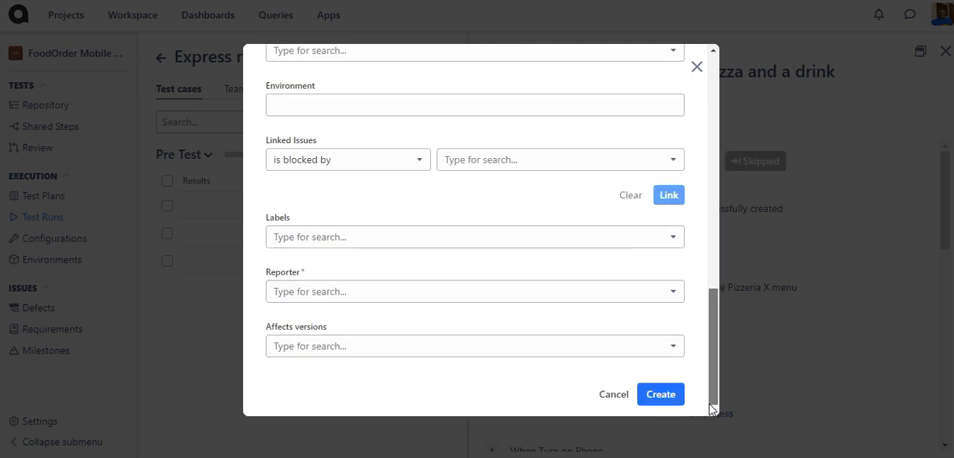
pyautogui.click(474, 290)
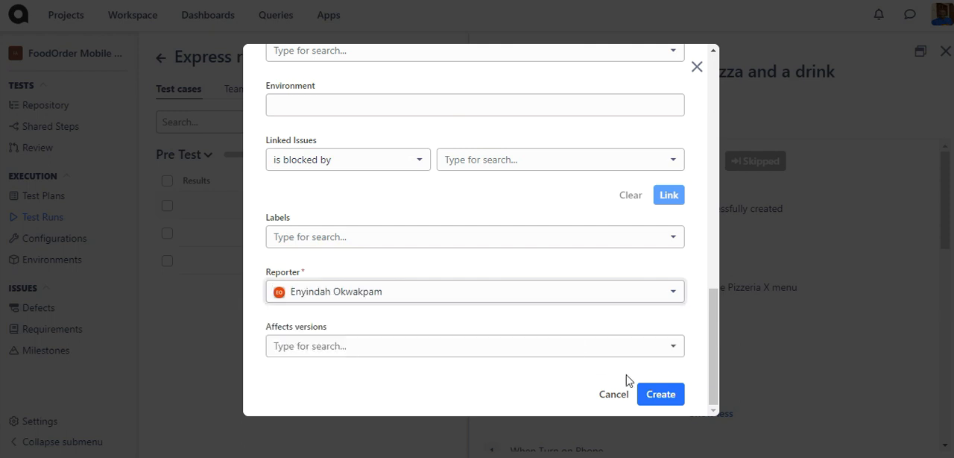
pyautogui.click(658, 394)
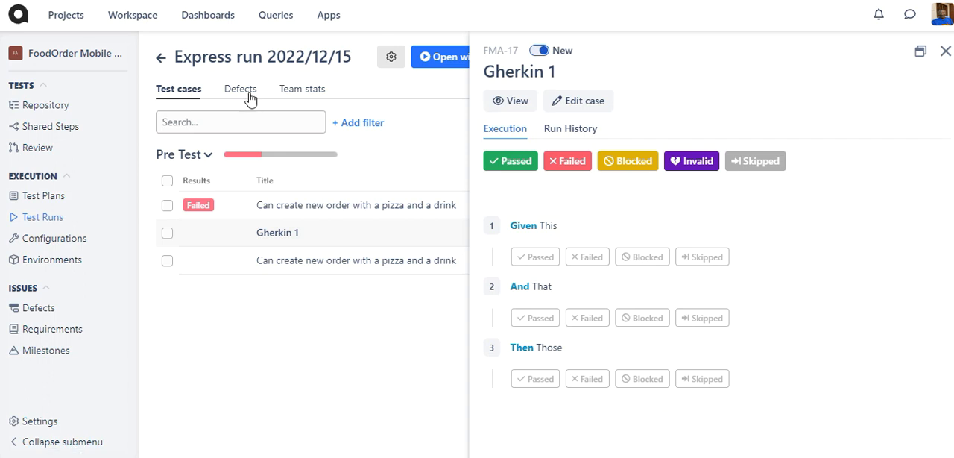
# Step: Open defect D-47 from the run's Defects tab, linked to Jira Cloud issue QASE-15
pyautogui.click(238, 90)
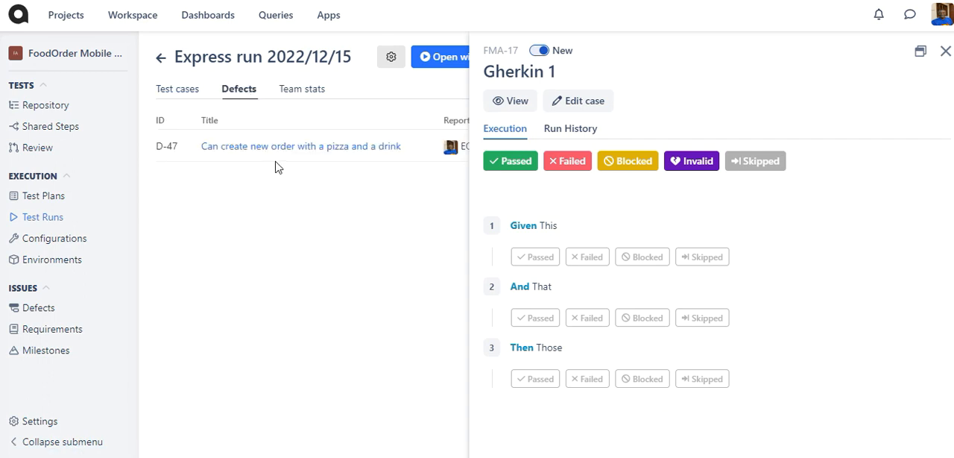
pyautogui.click(299, 145)
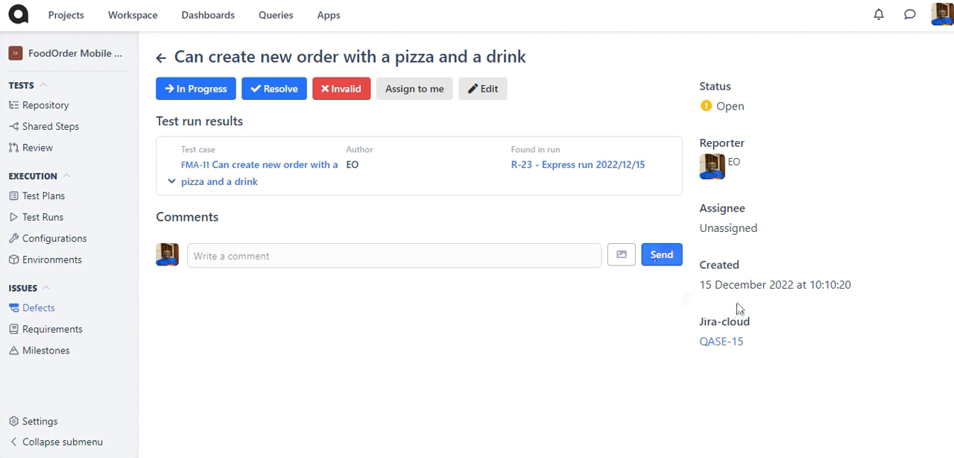
pyautogui.moveTo(757, 397)
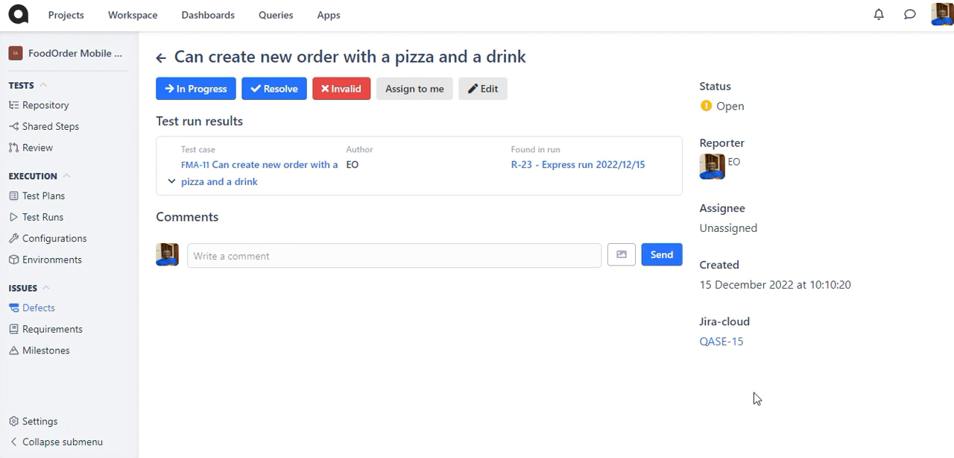
pyautogui.click(721, 340)
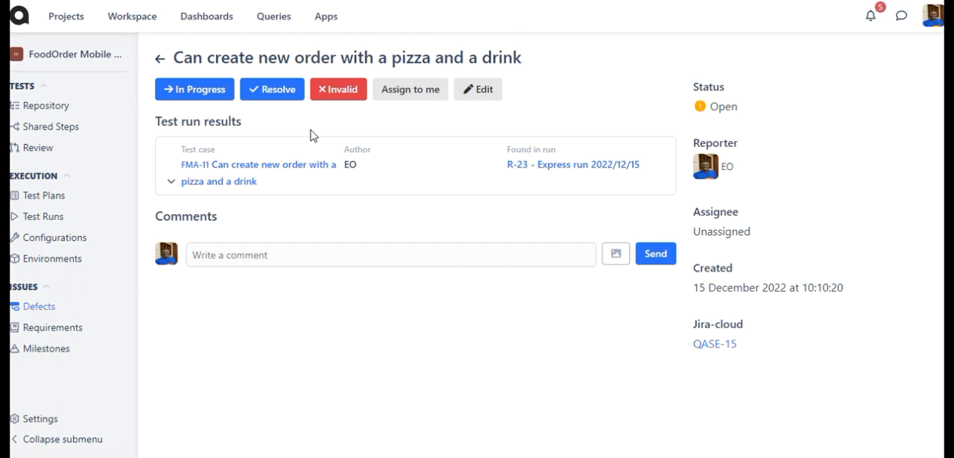
pyautogui.moveTo(194, 89)
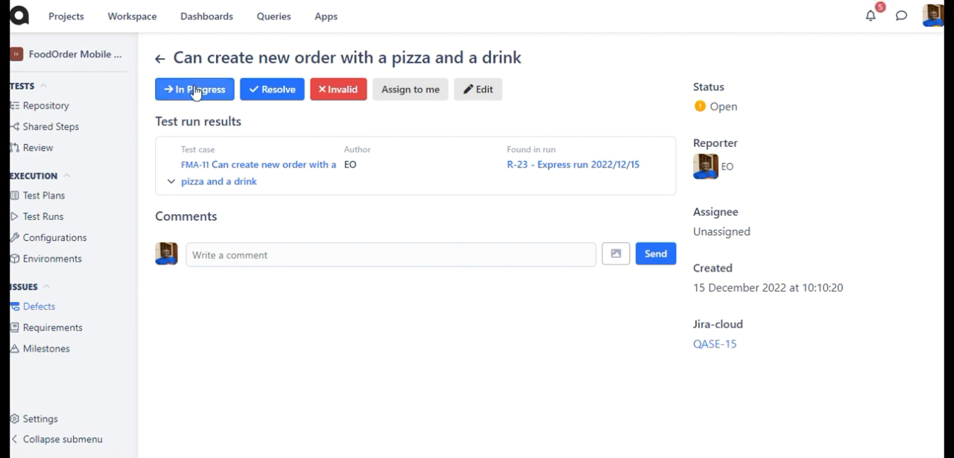
# Step: Begin moving the defect to In Progress with the linked Jira issue status set to Done
pyautogui.click(194, 90)
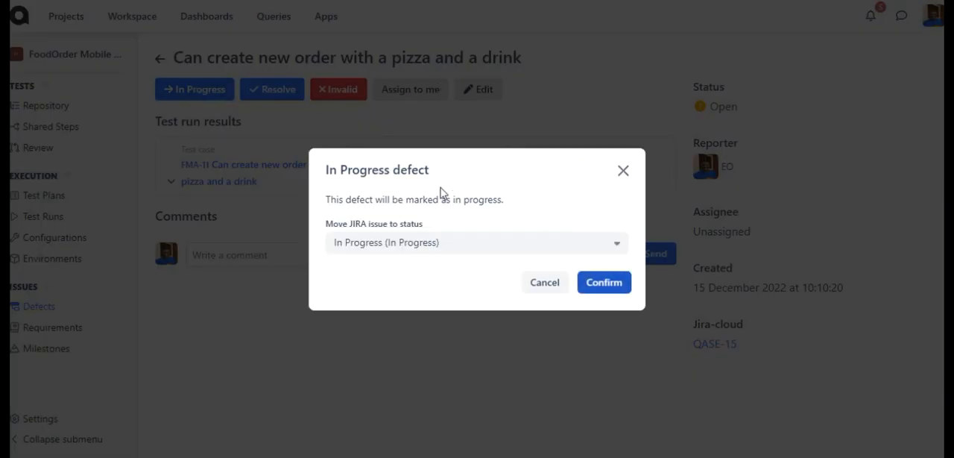
pyautogui.moveTo(514, 241)
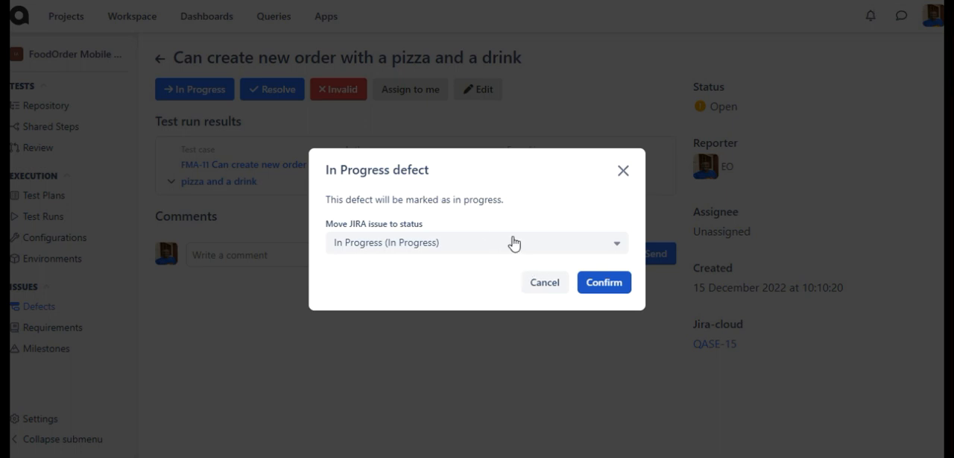
pyautogui.click(476, 242)
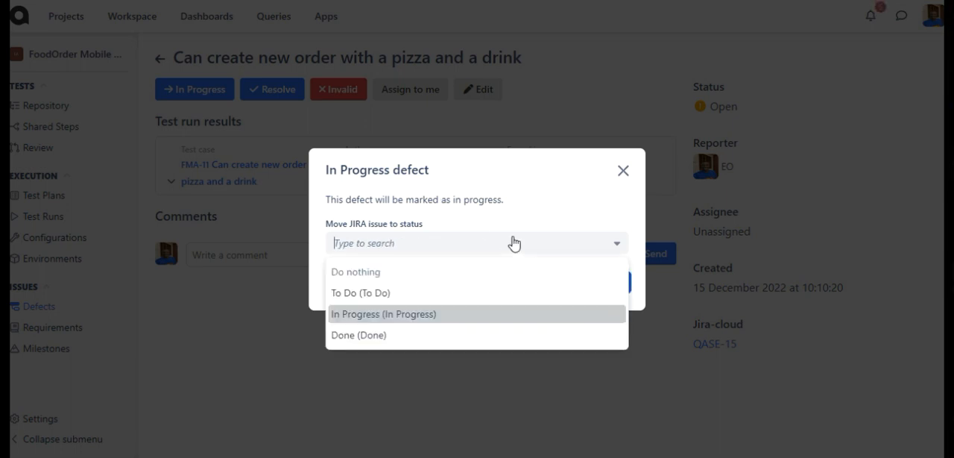
pyautogui.click(358, 334)
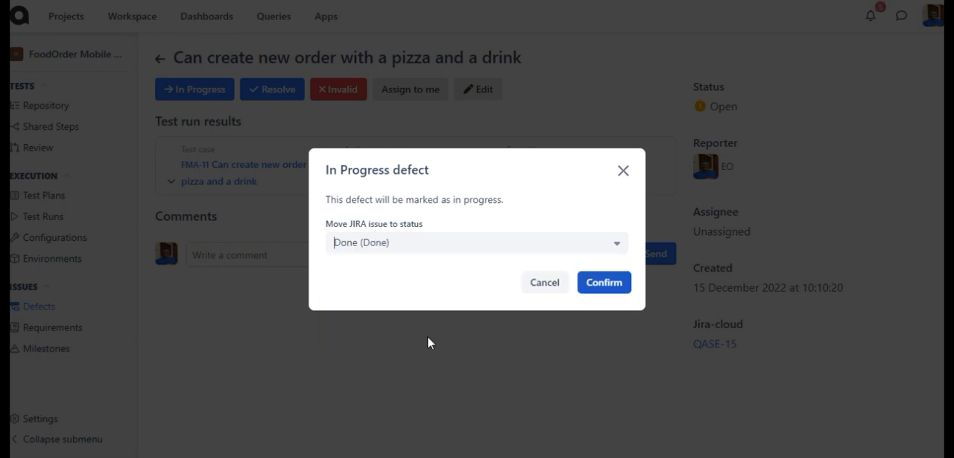